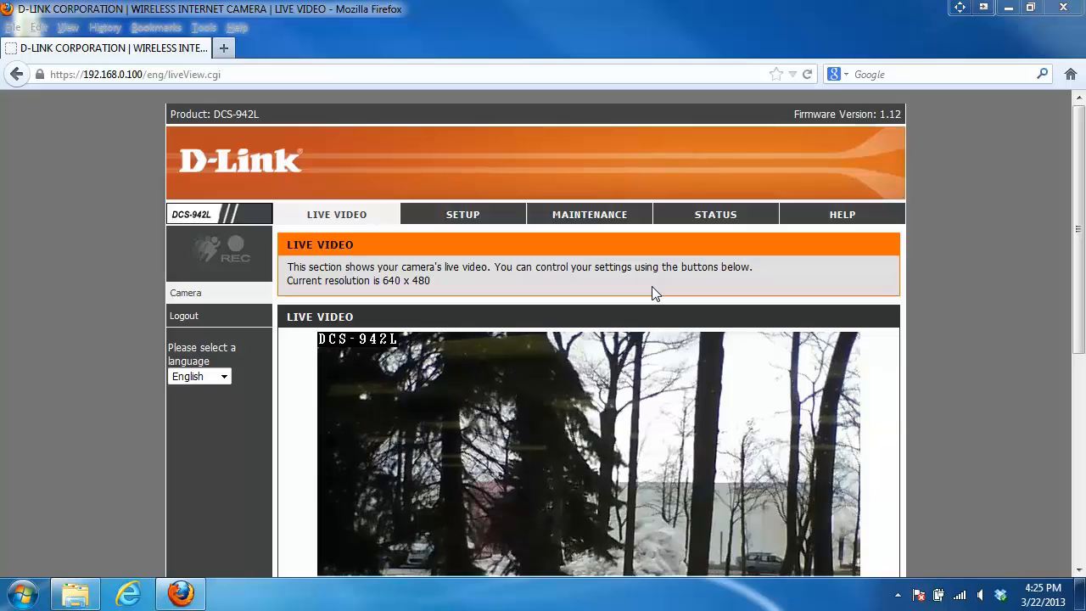
{"action": "mouse_move", "coordinate": [462, 213]}
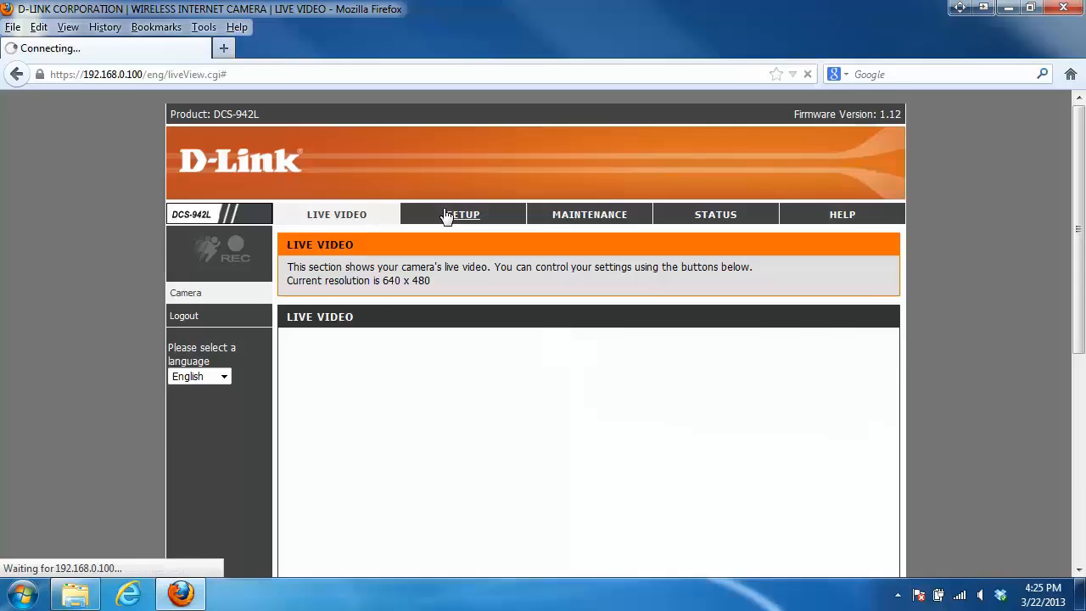
Step: Open the SETUP tab of the DCS-942L web interface
{"action": "left_click", "coordinate": [464, 214]}
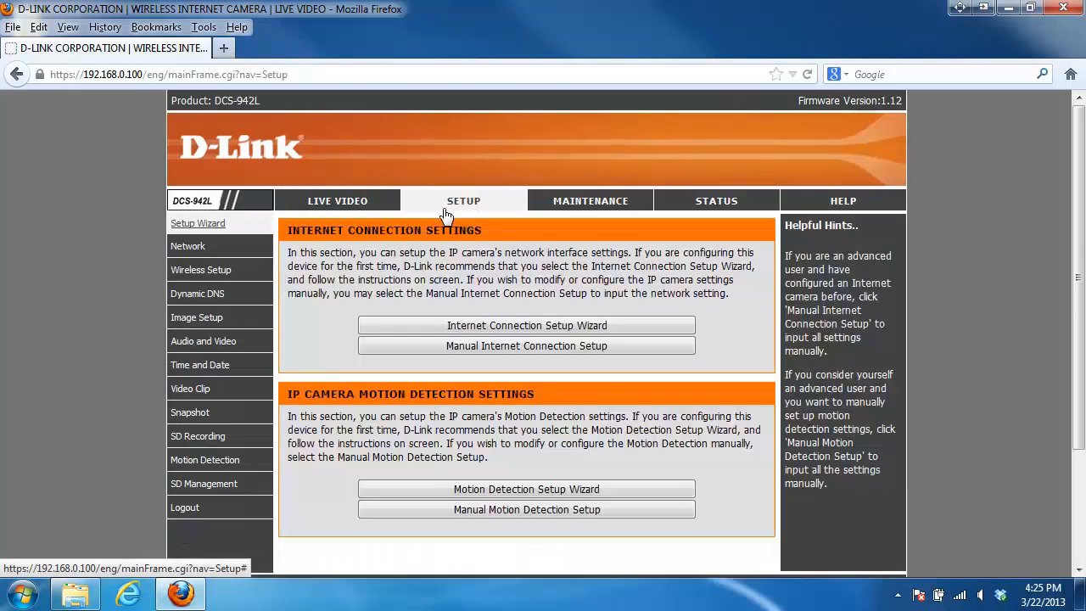
{"action": "mouse_move", "coordinate": [229, 467]}
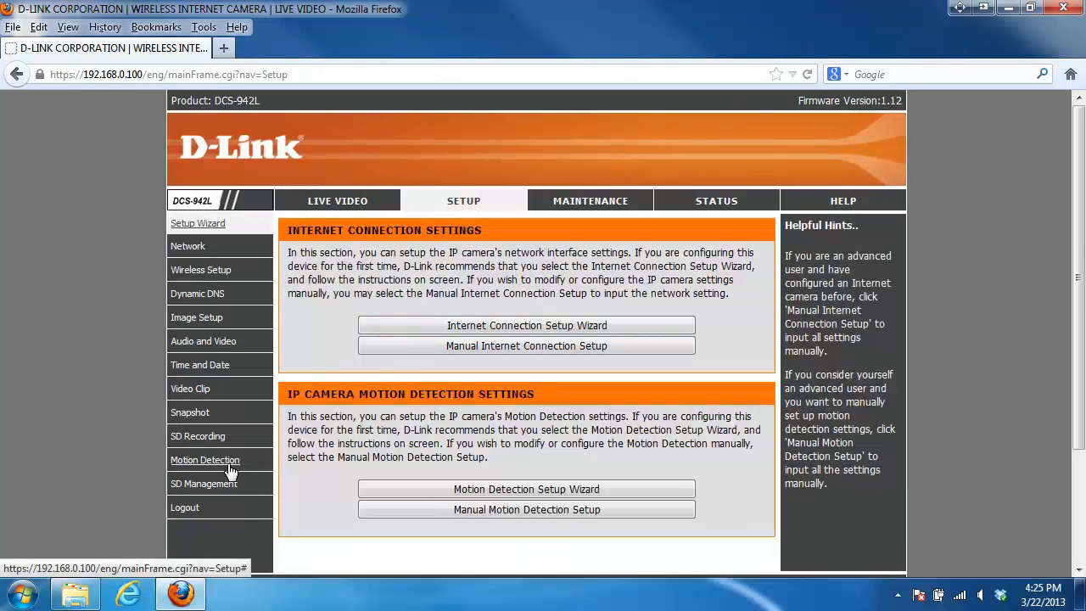
{"action": "mouse_move", "coordinate": [297, 473]}
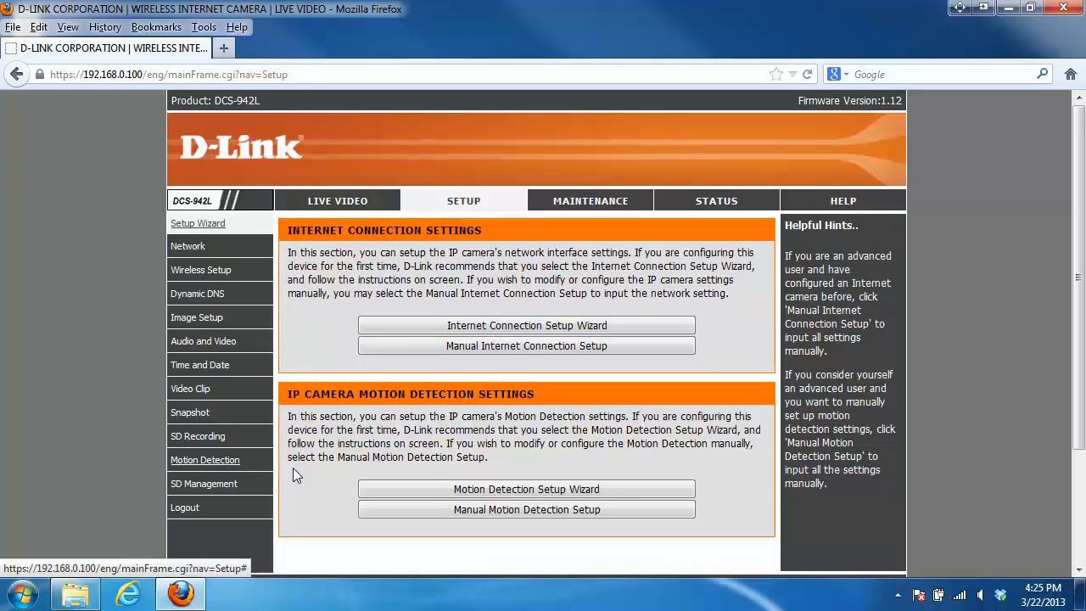
{"action": "mouse_move", "coordinate": [333, 459]}
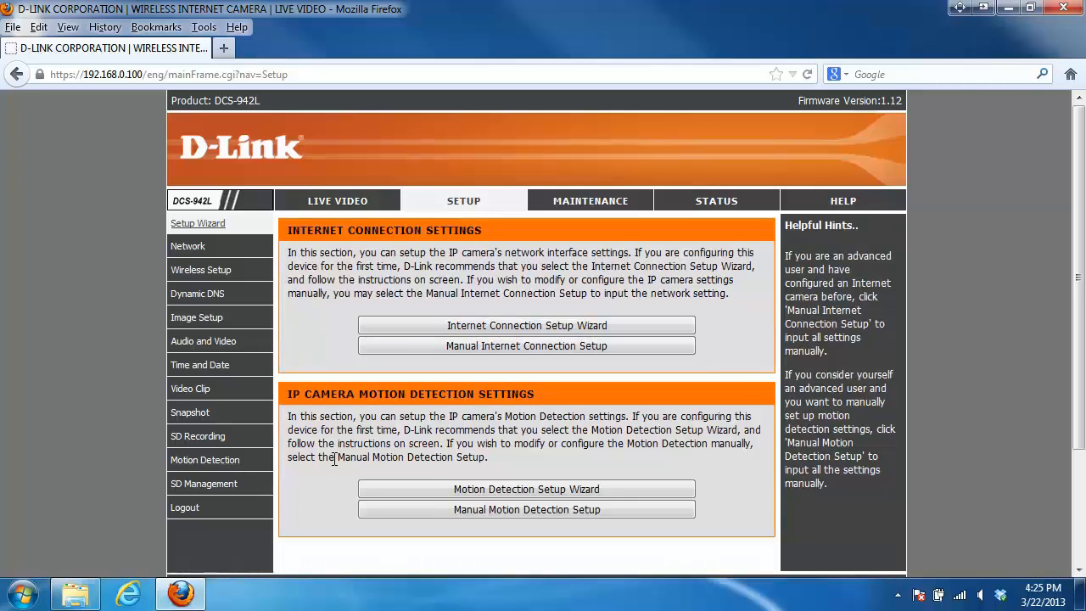
{"action": "mouse_move", "coordinate": [606, 472]}
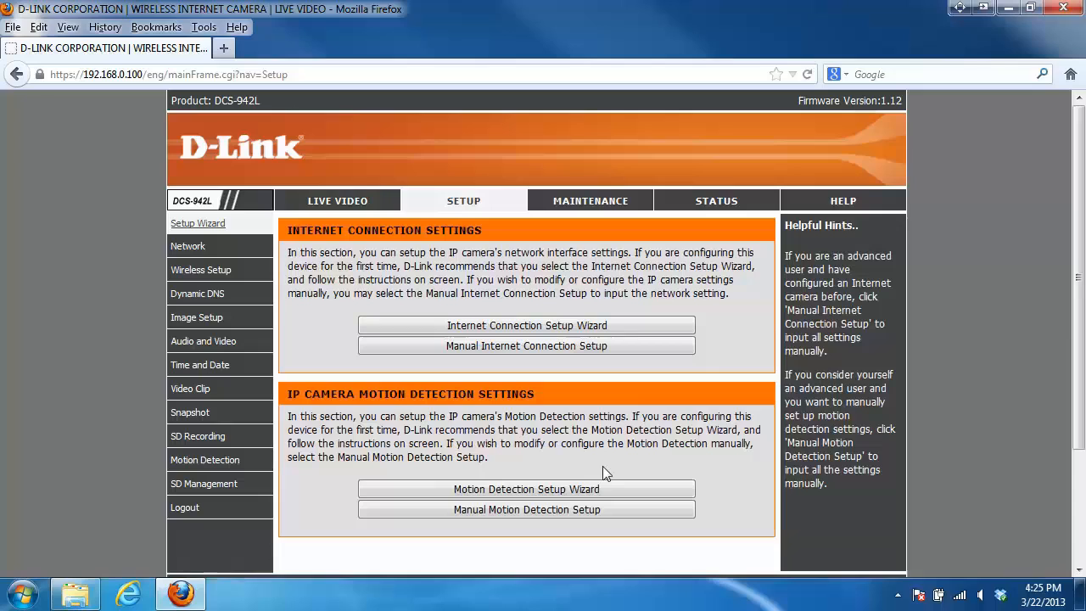
{"action": "mouse_move", "coordinate": [617, 473]}
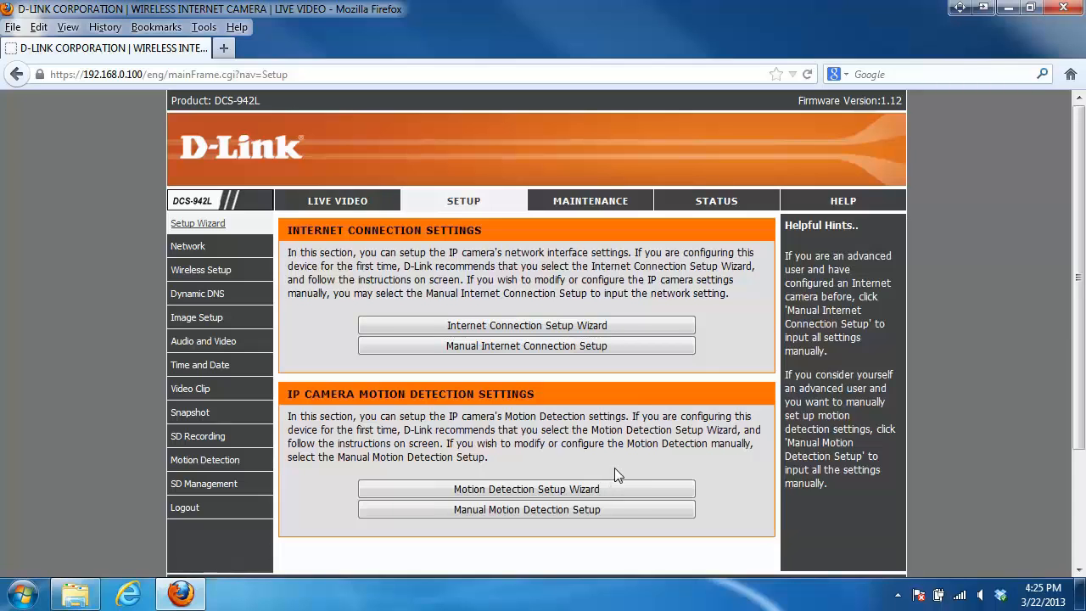
Step: Launch the Motion Detection Setup Wizard and advance past the welcome page to Step 1
{"action": "left_click", "coordinate": [526, 488]}
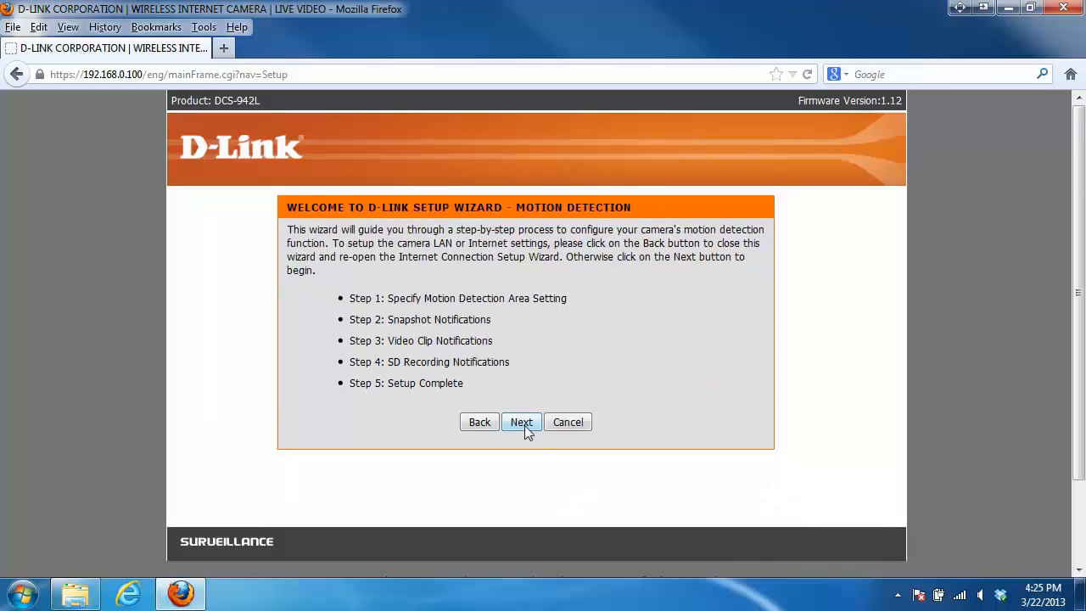
{"action": "left_click", "coordinate": [521, 422]}
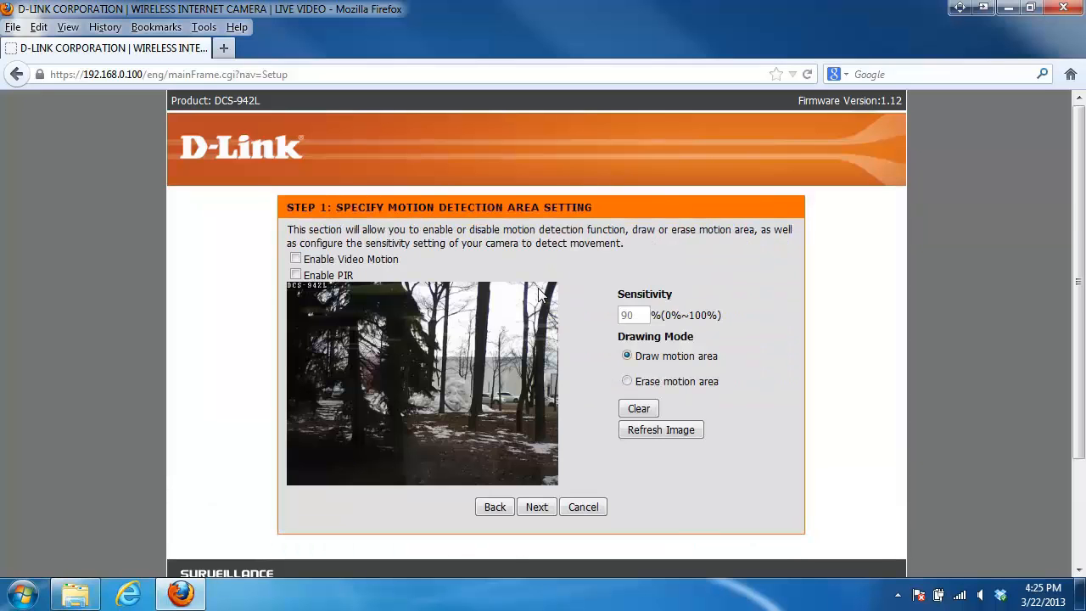
{"action": "mouse_move", "coordinate": [575, 344]}
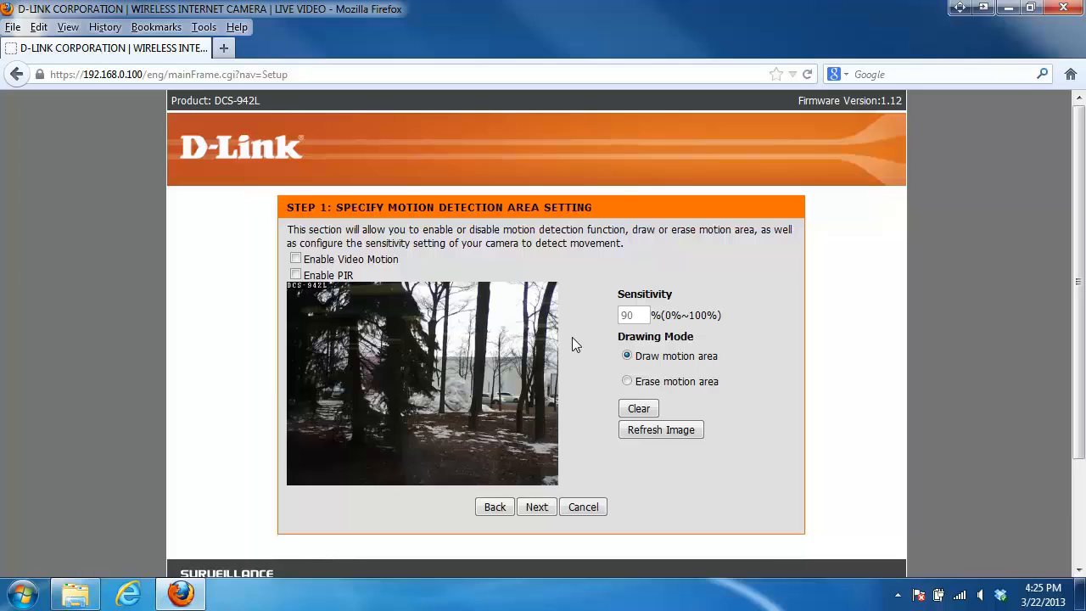
{"action": "mouse_move", "coordinate": [366, 278]}
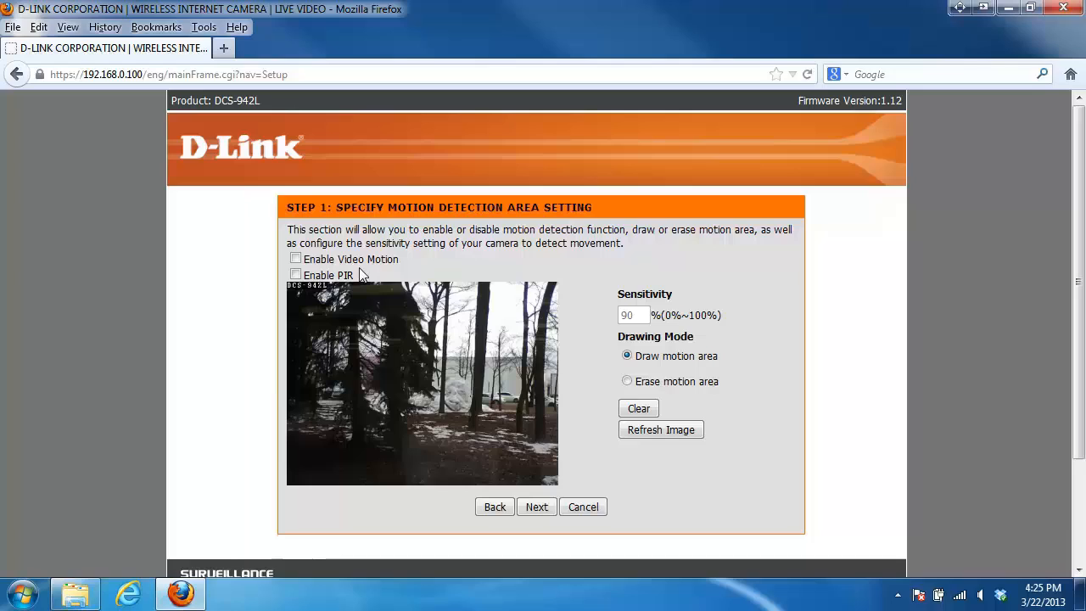
{"action": "mouse_move", "coordinate": [368, 285]}
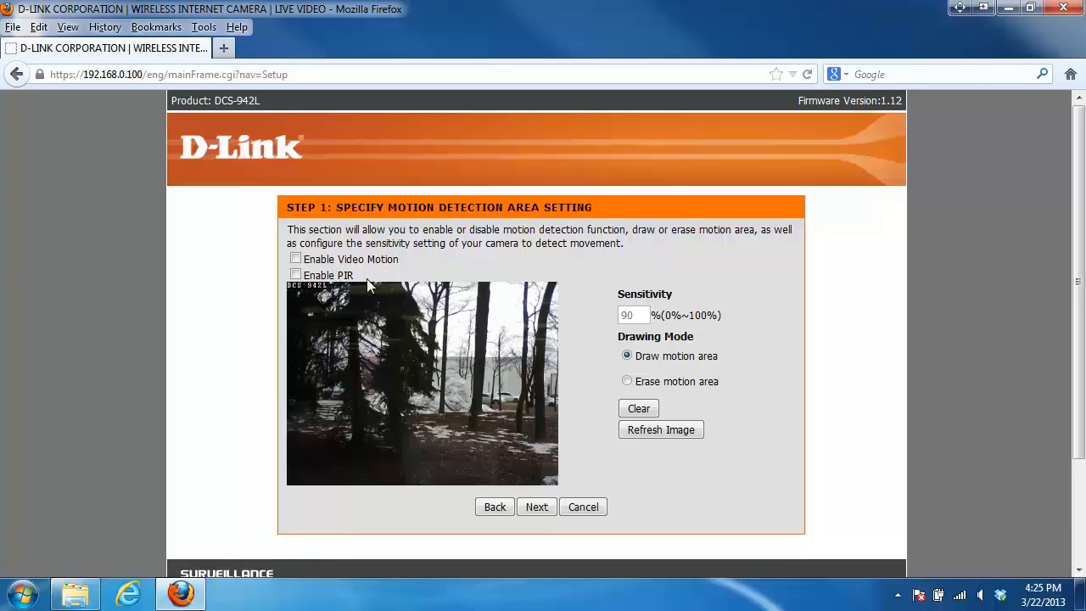
{"action": "mouse_move", "coordinate": [388, 280]}
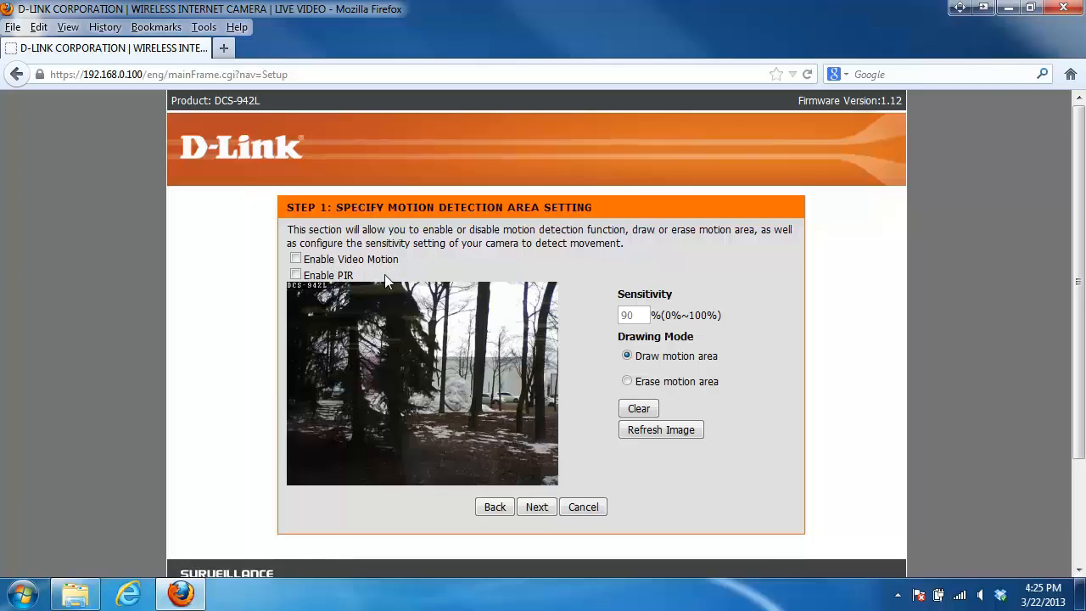
{"action": "mouse_move", "coordinate": [391, 275]}
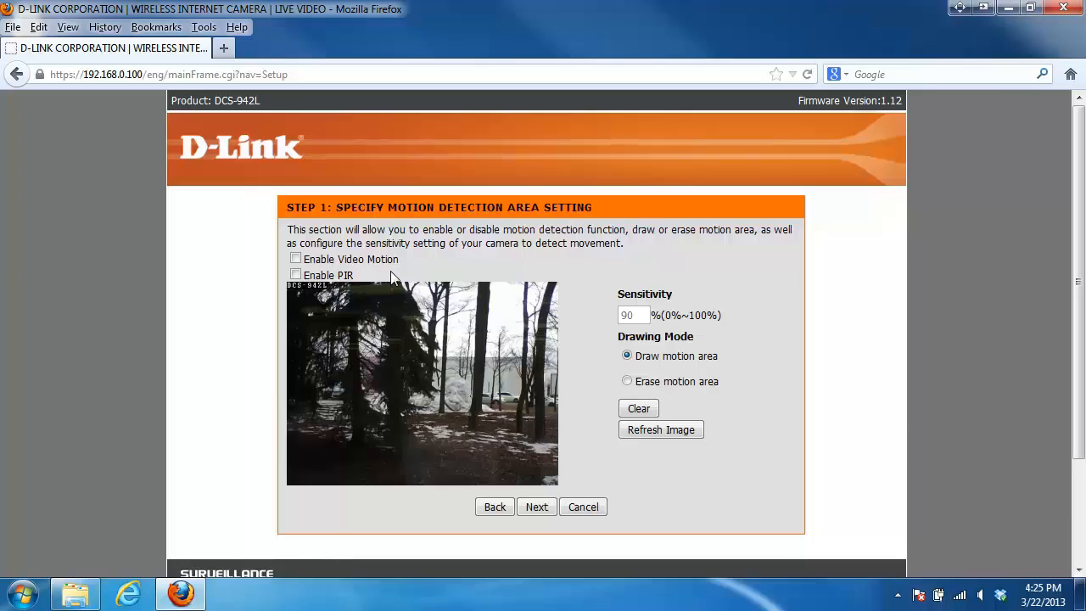
{"action": "mouse_move", "coordinate": [390, 286]}
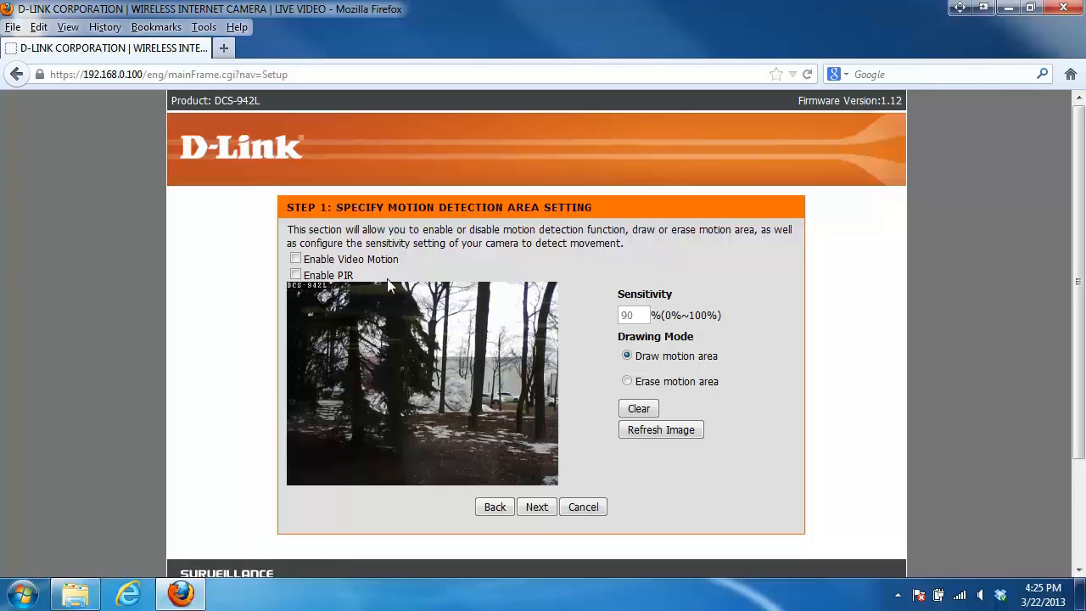
{"action": "mouse_move", "coordinate": [382, 278]}
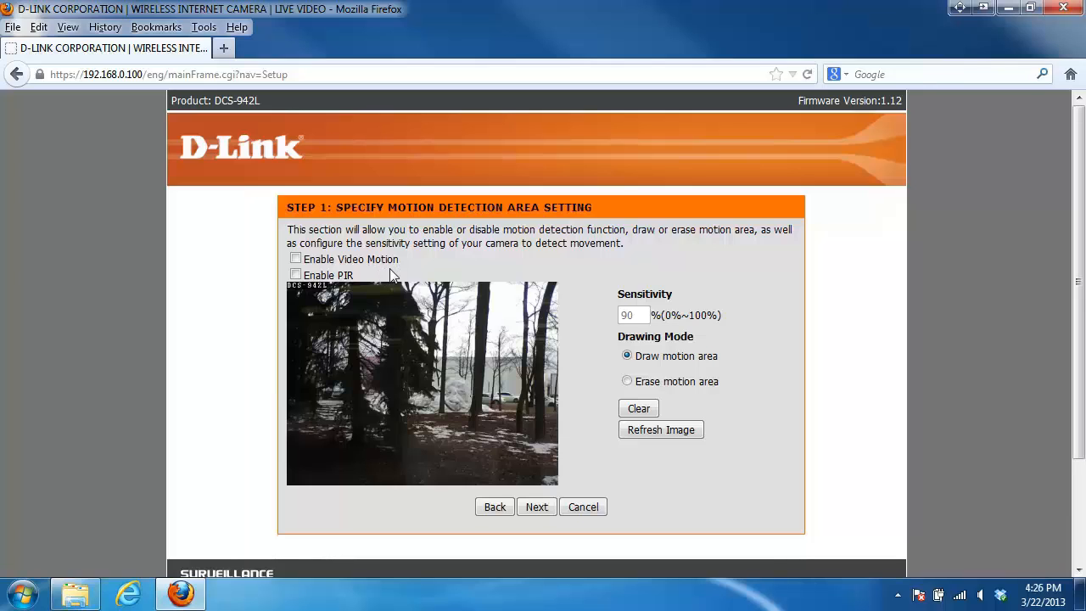
{"action": "mouse_move", "coordinate": [379, 280]}
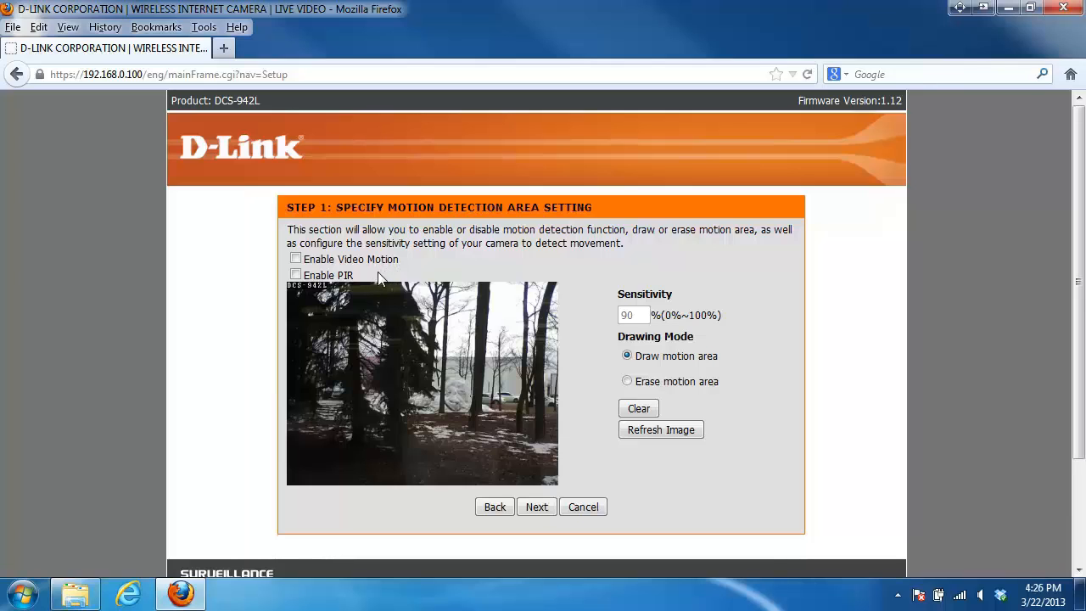
{"action": "mouse_move", "coordinate": [410, 273]}
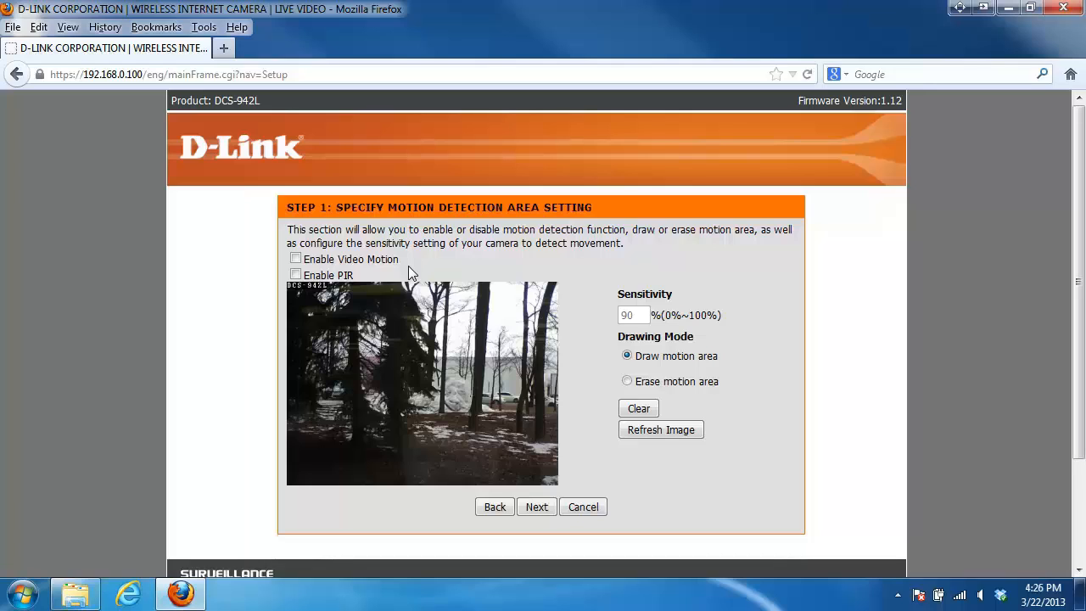
Step: Enable video motion detection and draw areas over the upper-left trees and lower-right scene
{"action": "left_click", "coordinate": [295, 259]}
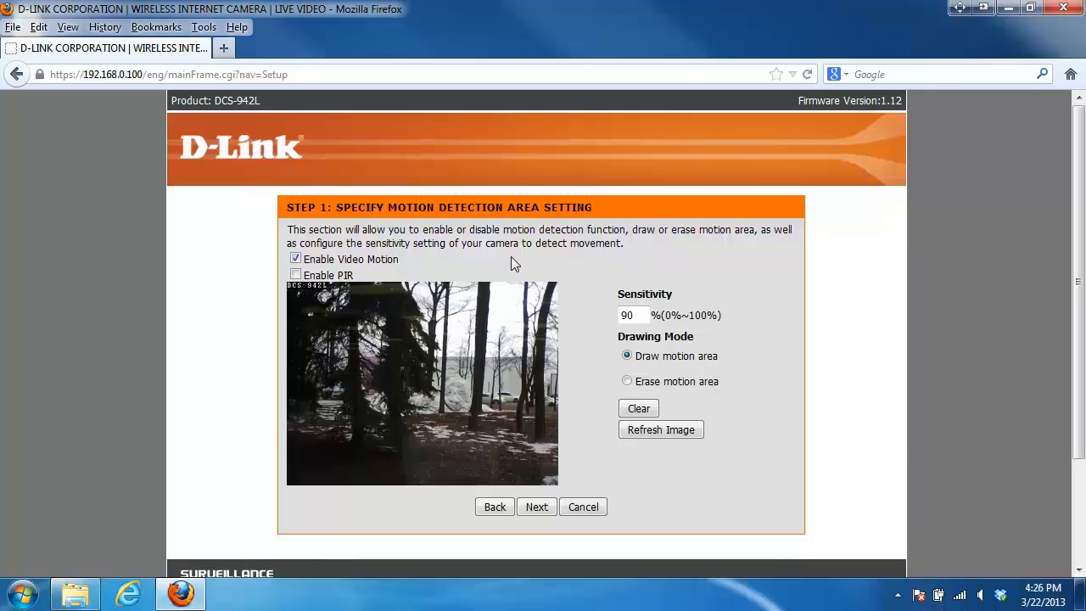
{"action": "mouse_move", "coordinate": [416, 372]}
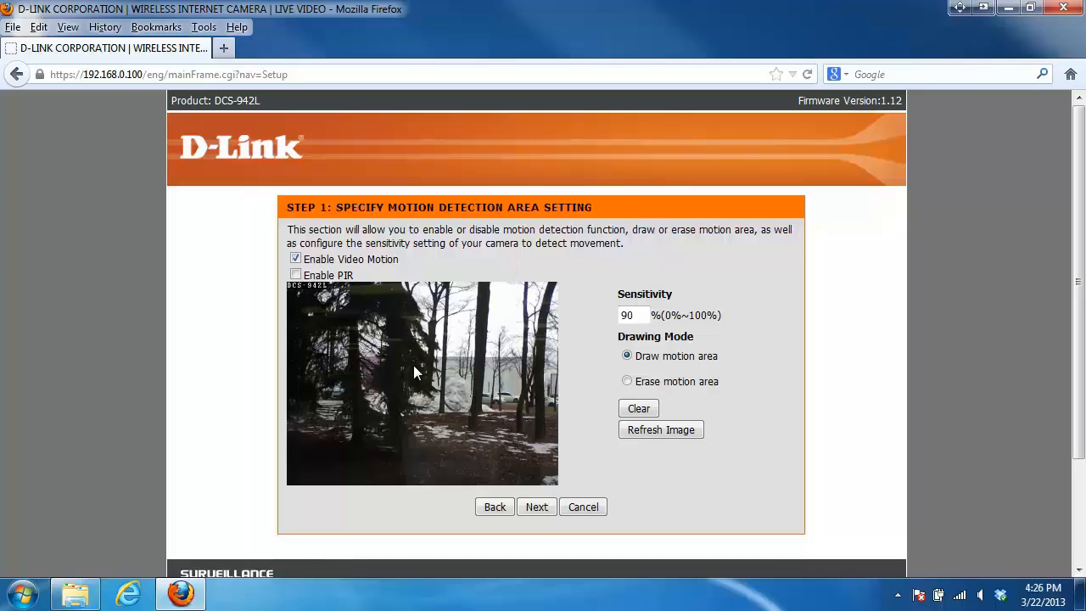
{"action": "mouse_move", "coordinate": [322, 313]}
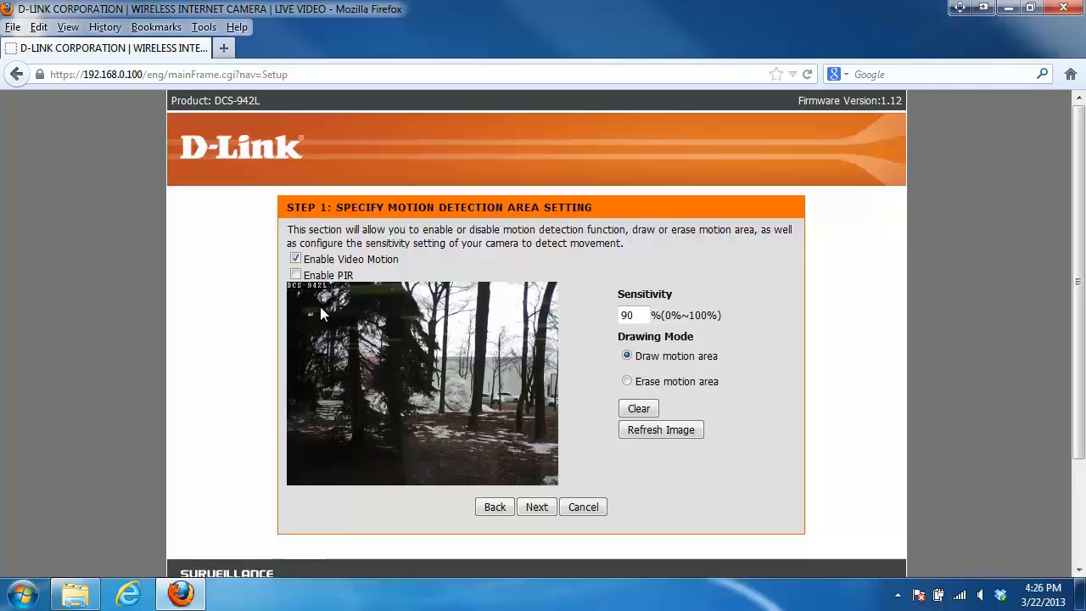
{"action": "left_click_drag", "start_coordinate": [320, 311], "coordinate": [380, 391]}
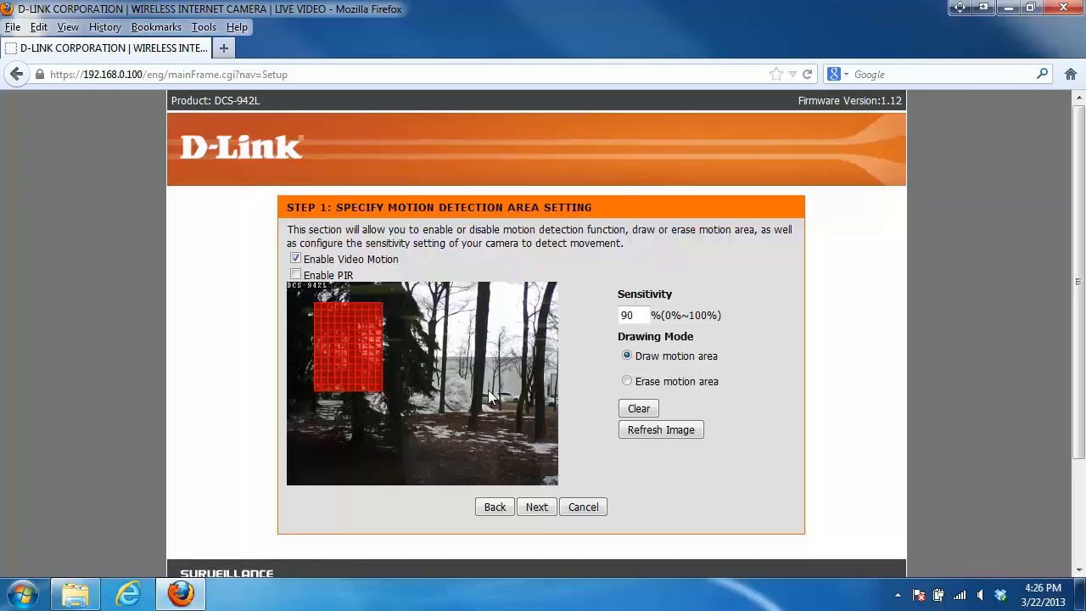
{"action": "left_click_drag", "start_coordinate": [473, 372], "coordinate": [547, 426]}
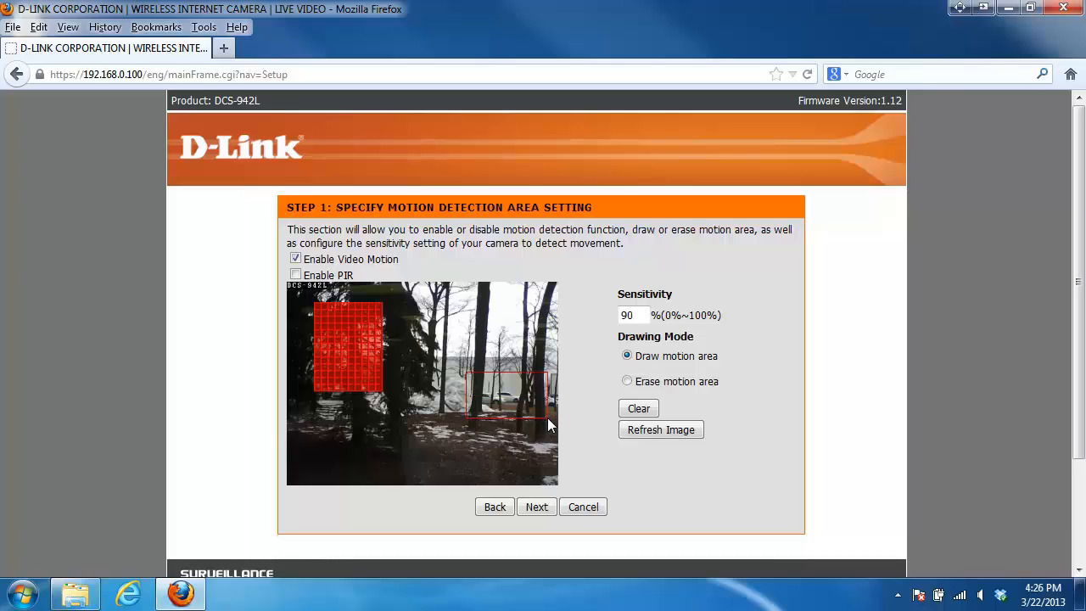
{"action": "left_click_drag", "start_coordinate": [471, 373], "coordinate": [551, 433]}
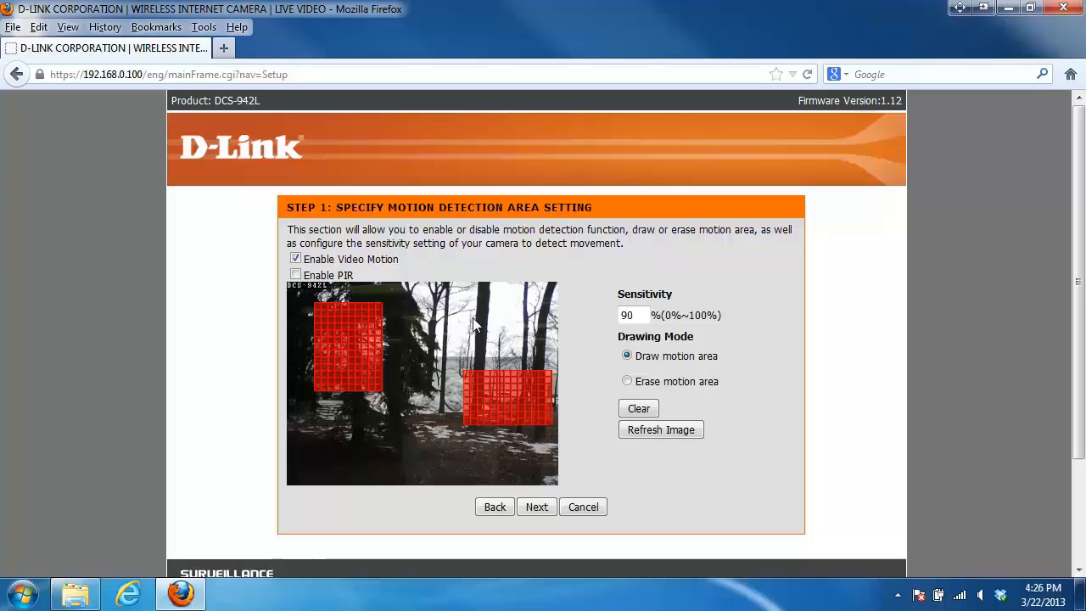
{"action": "mouse_move", "coordinate": [625, 298]}
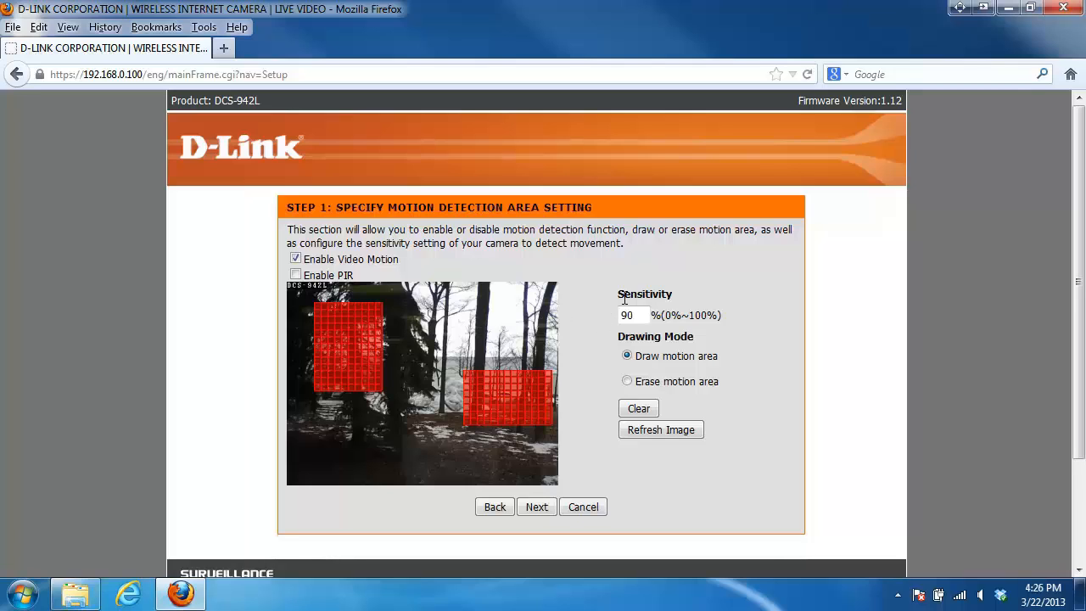
{"action": "mouse_move", "coordinate": [600, 302]}
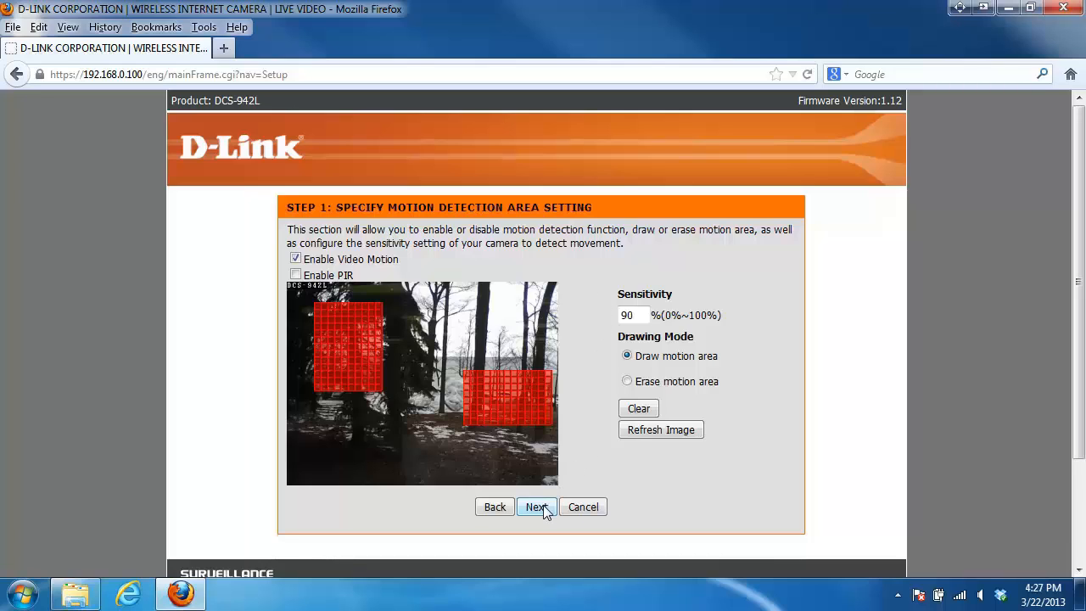
Step: Move to Snapshot Notifications, preview its schedule options, and leave notifications disabled
{"action": "left_click", "coordinate": [535, 506]}
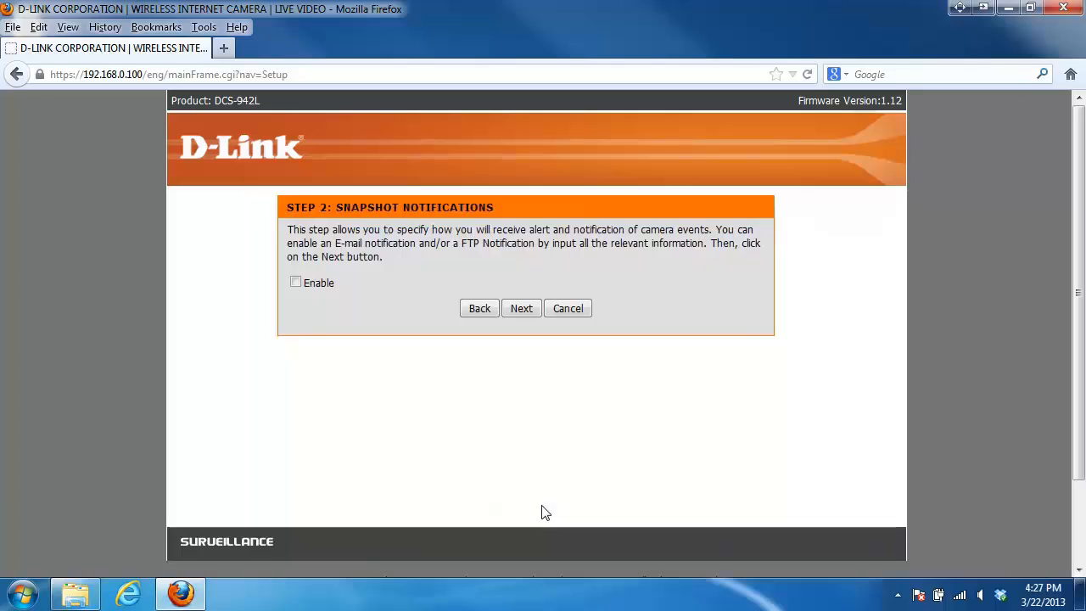
{"action": "mouse_move", "coordinate": [405, 341]}
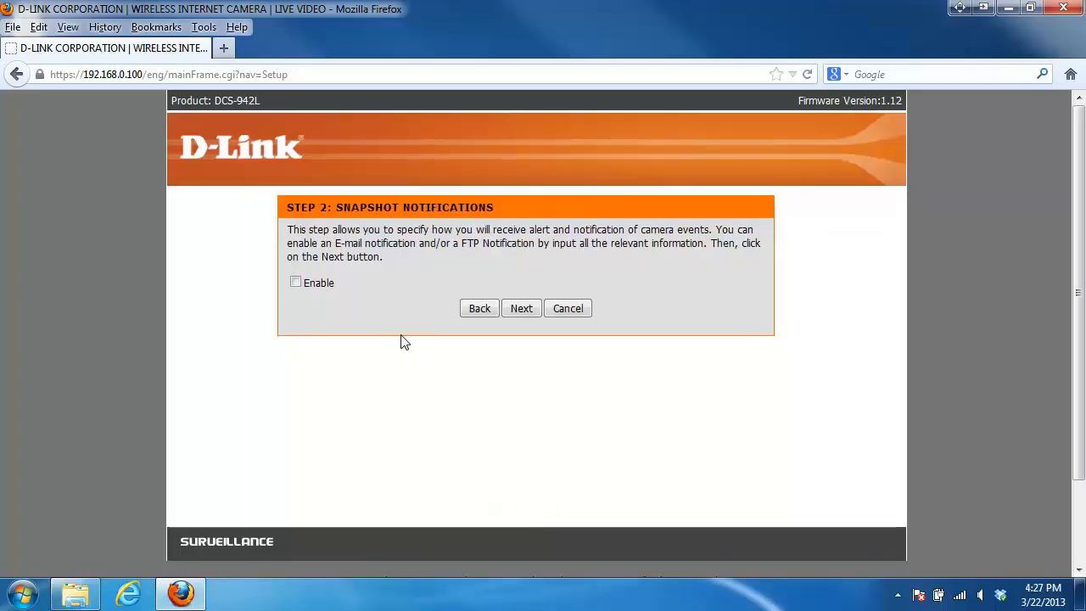
{"action": "mouse_move", "coordinate": [402, 319]}
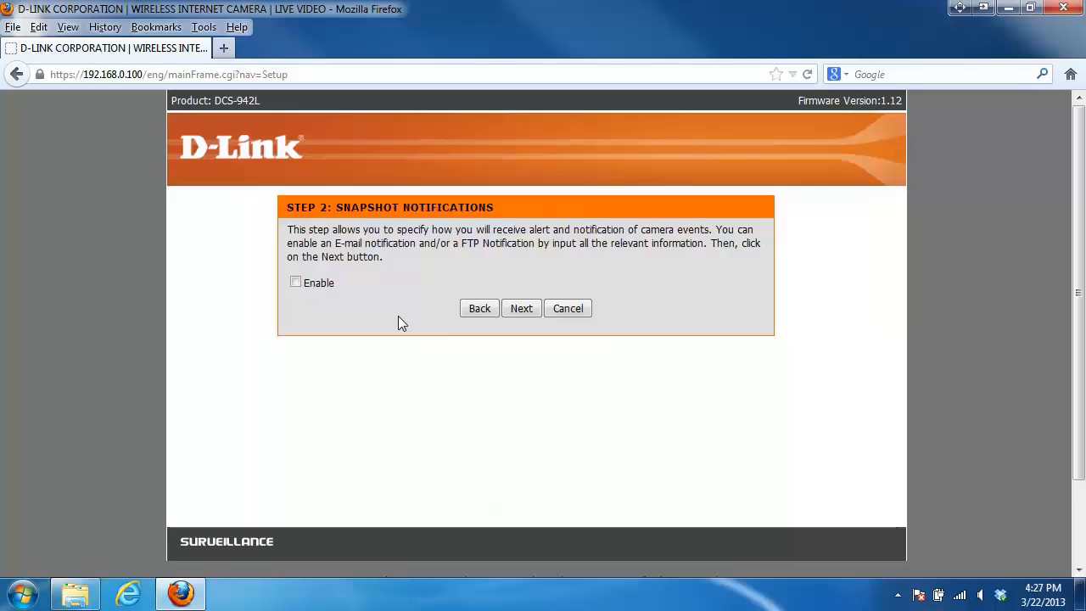
{"action": "left_click", "coordinate": [295, 281]}
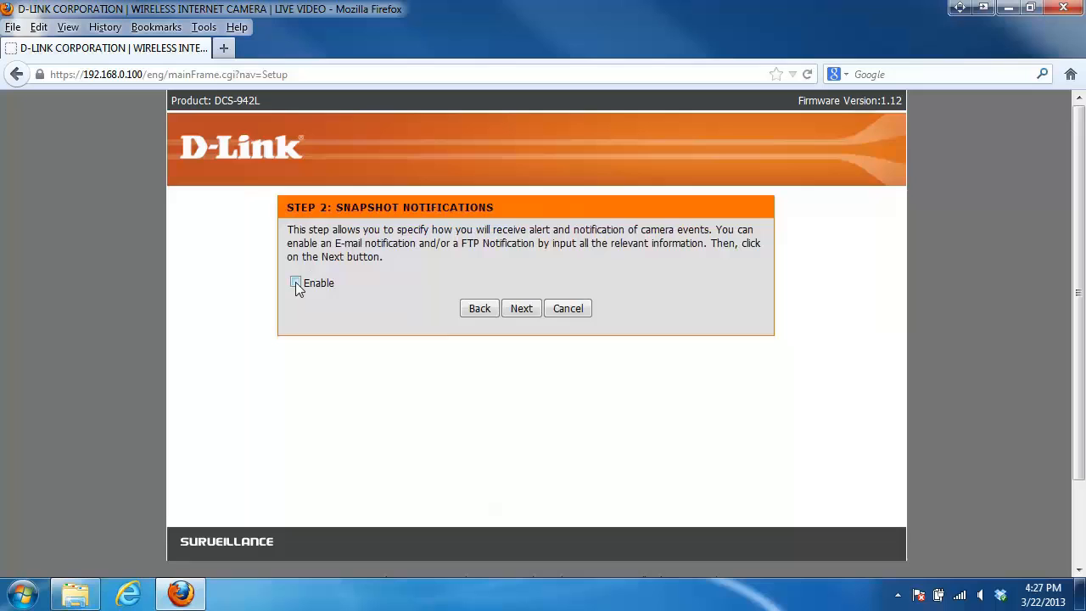
{"action": "left_click", "coordinate": [295, 282]}
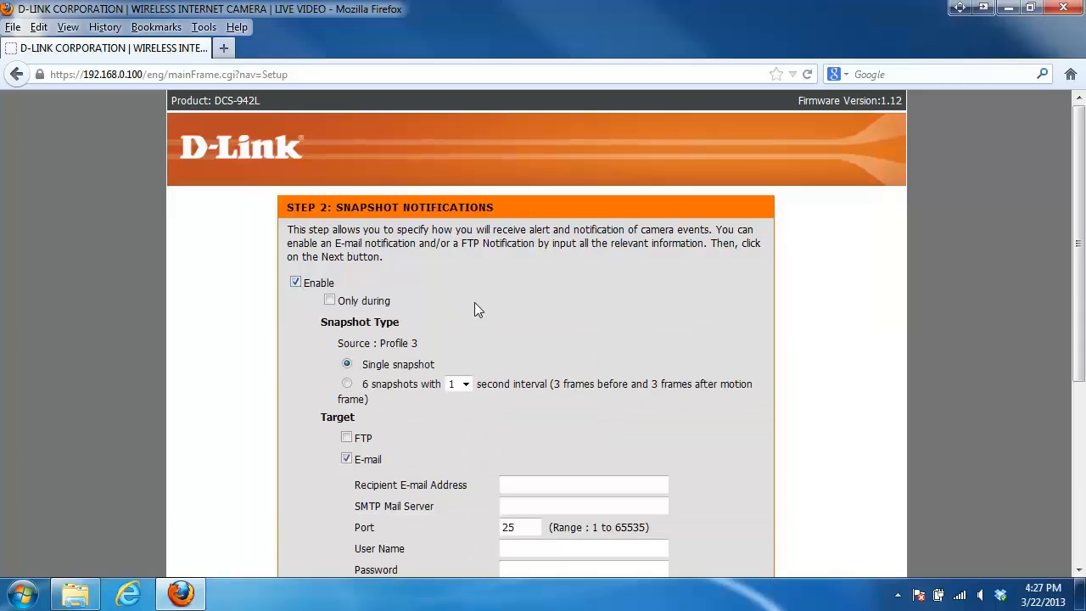
{"action": "scroll", "scroll_direction": "down", "scroll_amount": 3}
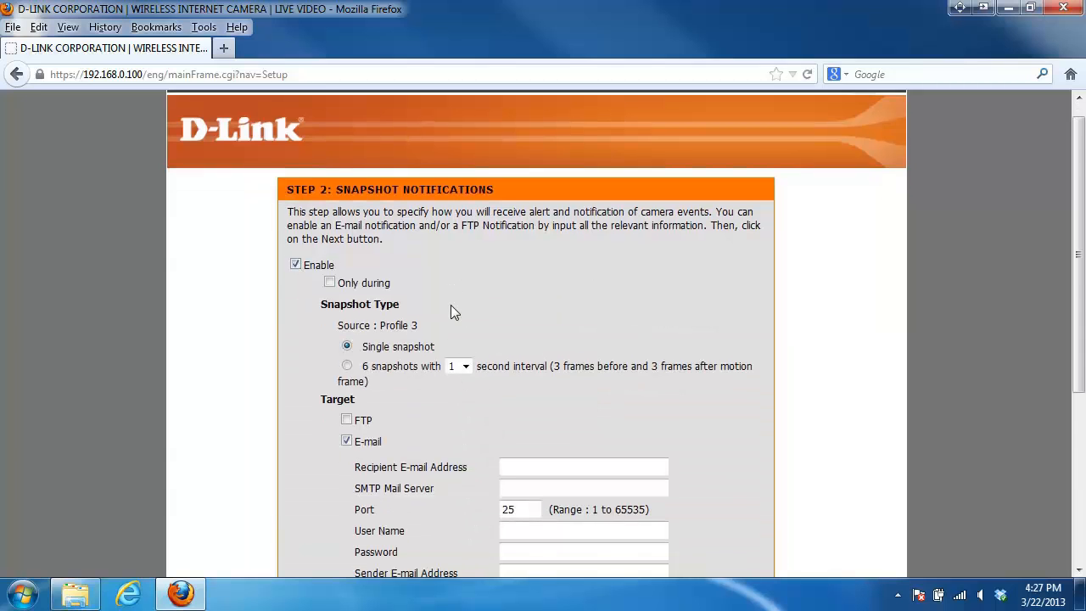
{"action": "scroll", "scroll_direction": "down", "scroll_amount": 3}
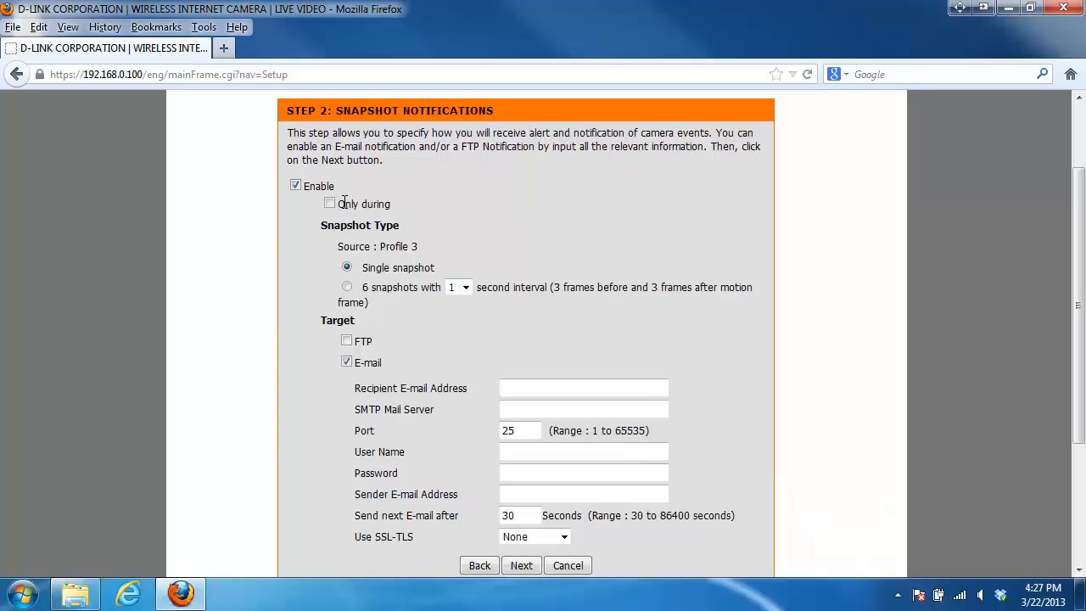
{"action": "left_click", "coordinate": [329, 203]}
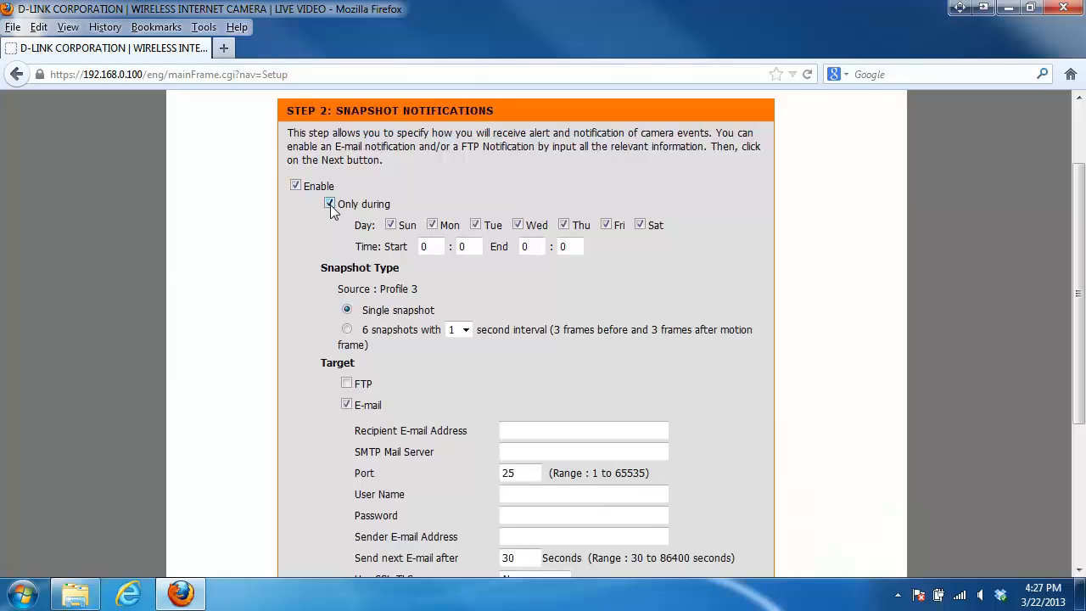
{"action": "left_click", "coordinate": [329, 204]}
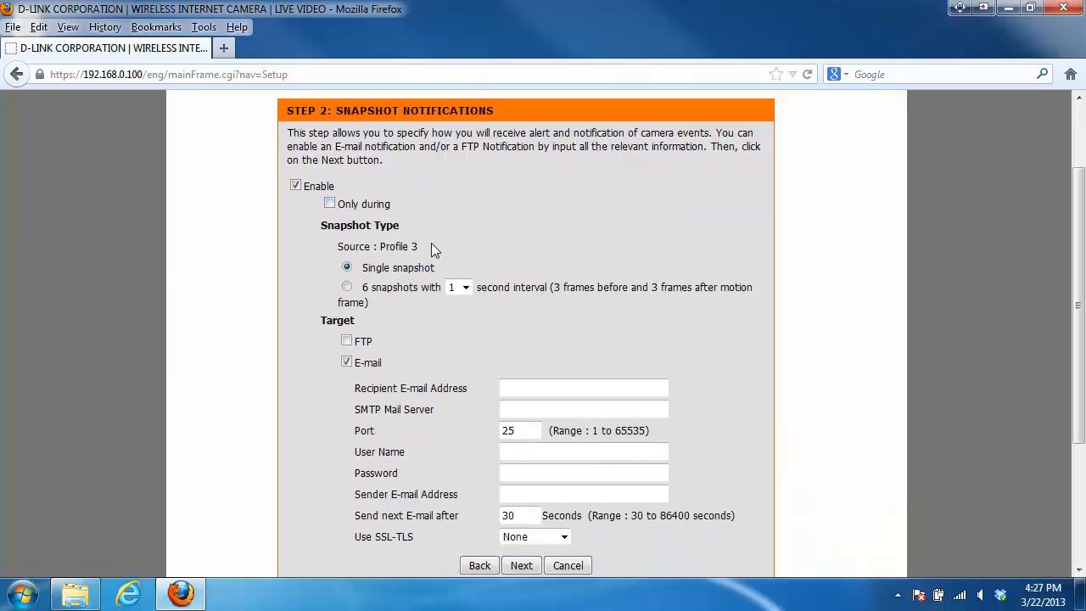
{"action": "mouse_move", "coordinate": [437, 278]}
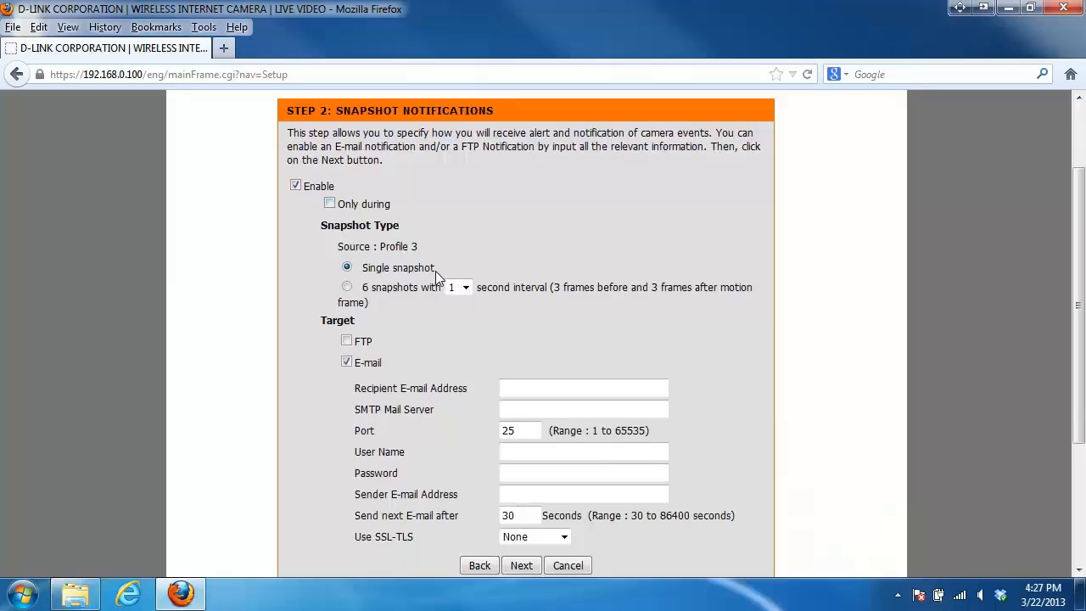
{"action": "mouse_move", "coordinate": [449, 260]}
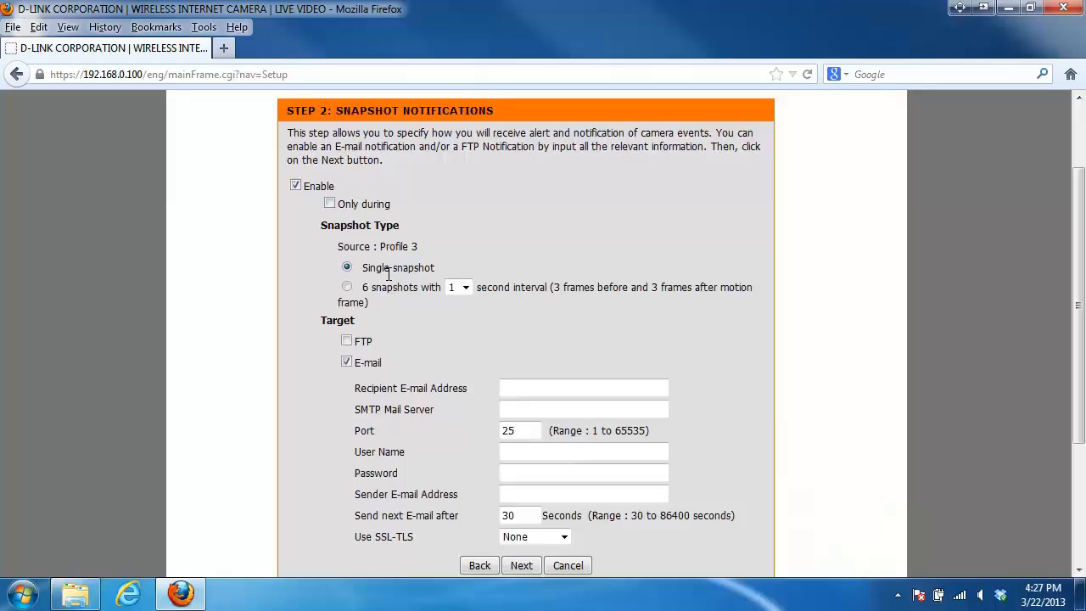
{"action": "mouse_move", "coordinate": [395, 302]}
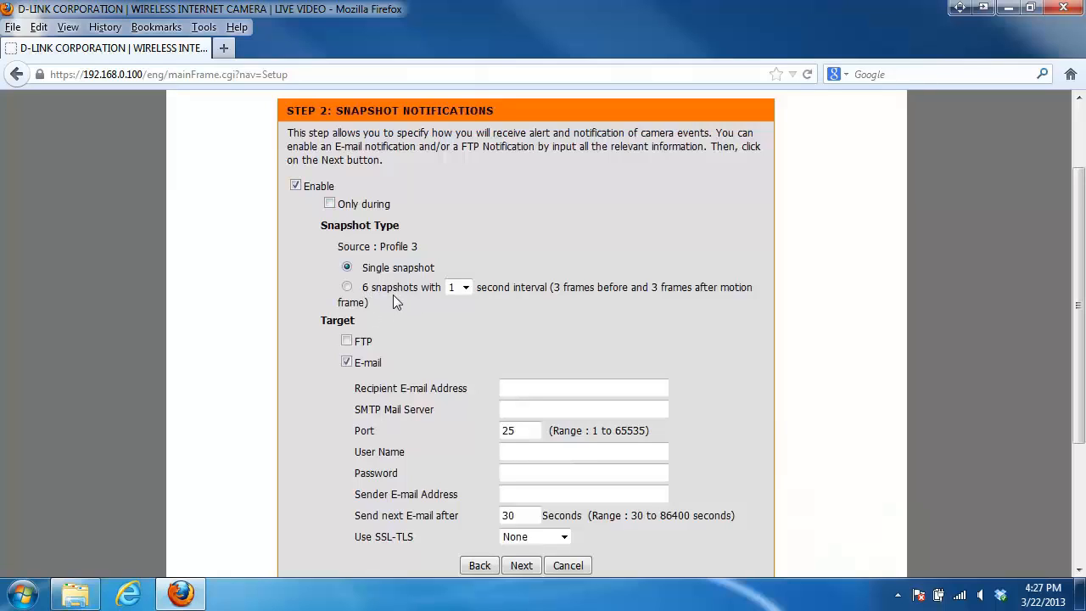
{"action": "mouse_move", "coordinate": [392, 378]}
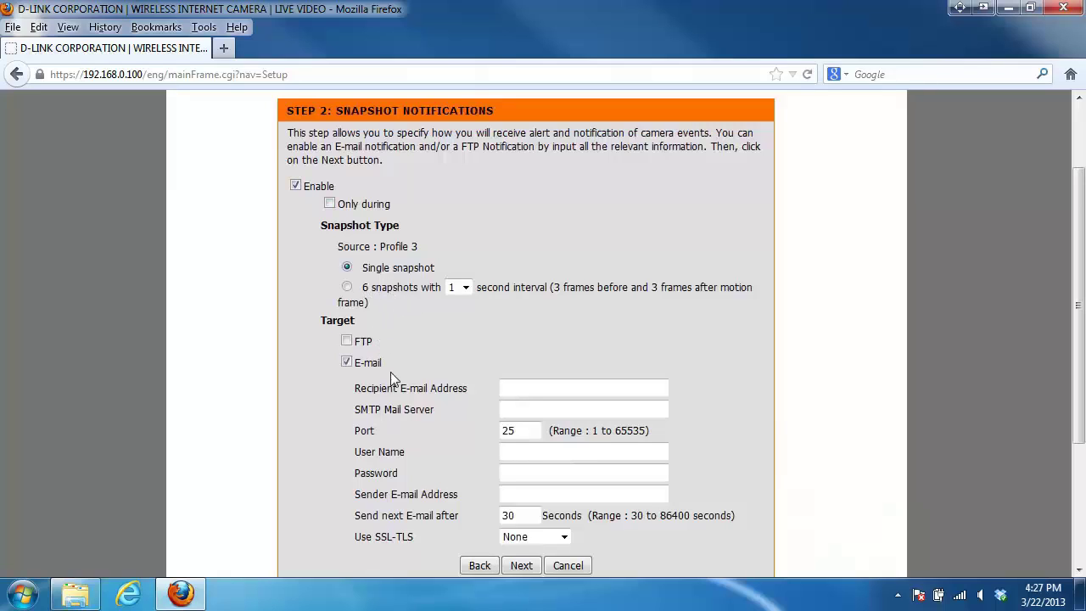
{"action": "mouse_move", "coordinate": [392, 347]}
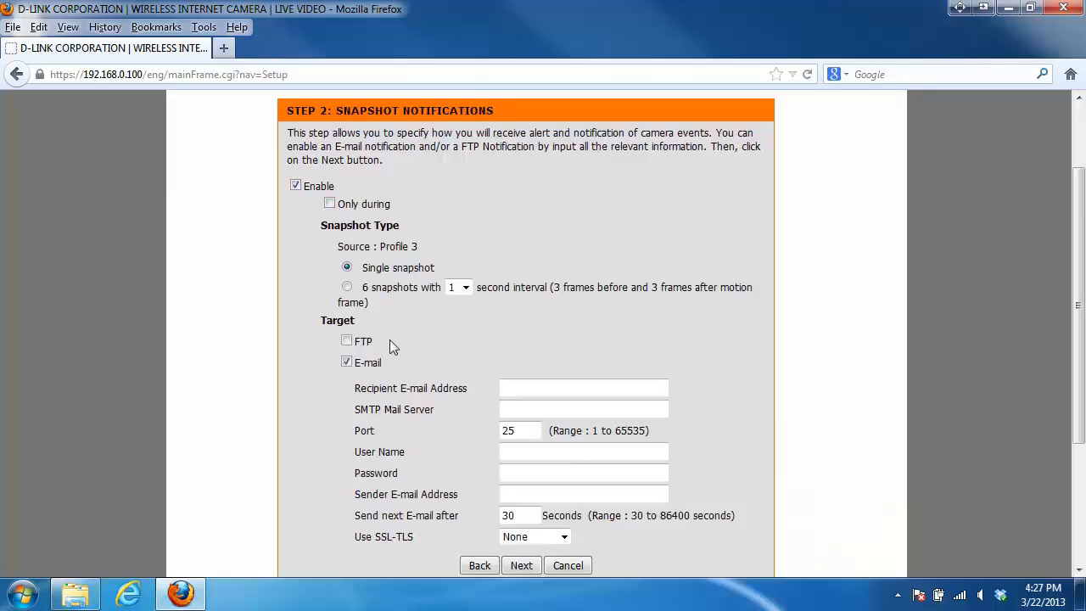
{"action": "mouse_move", "coordinate": [386, 357]}
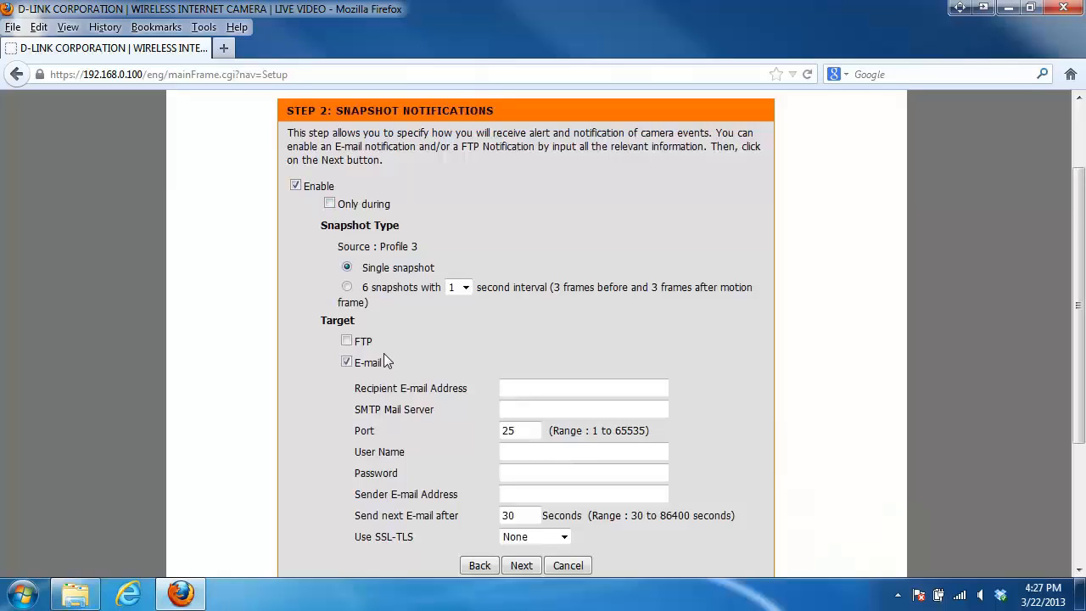
{"action": "mouse_move", "coordinate": [365, 362]}
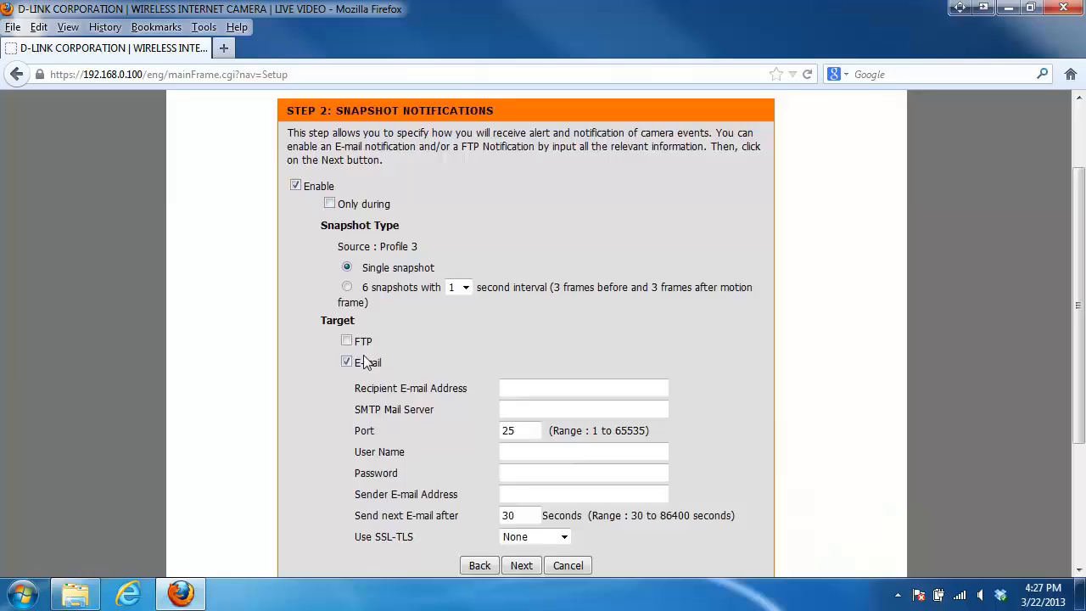
{"action": "mouse_move", "coordinate": [335, 385]}
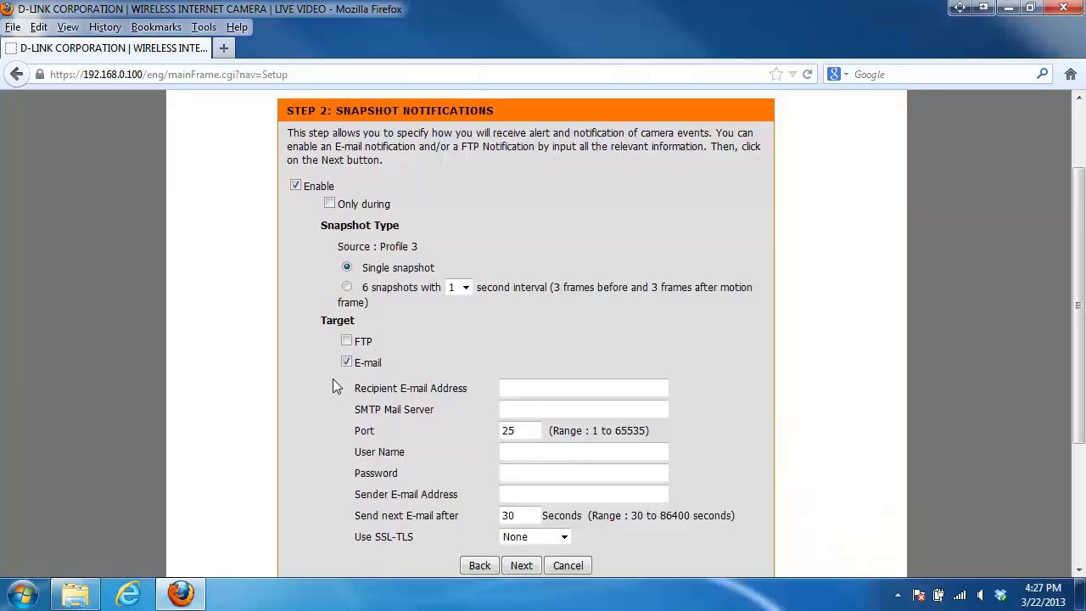
{"action": "mouse_move", "coordinate": [348, 393]}
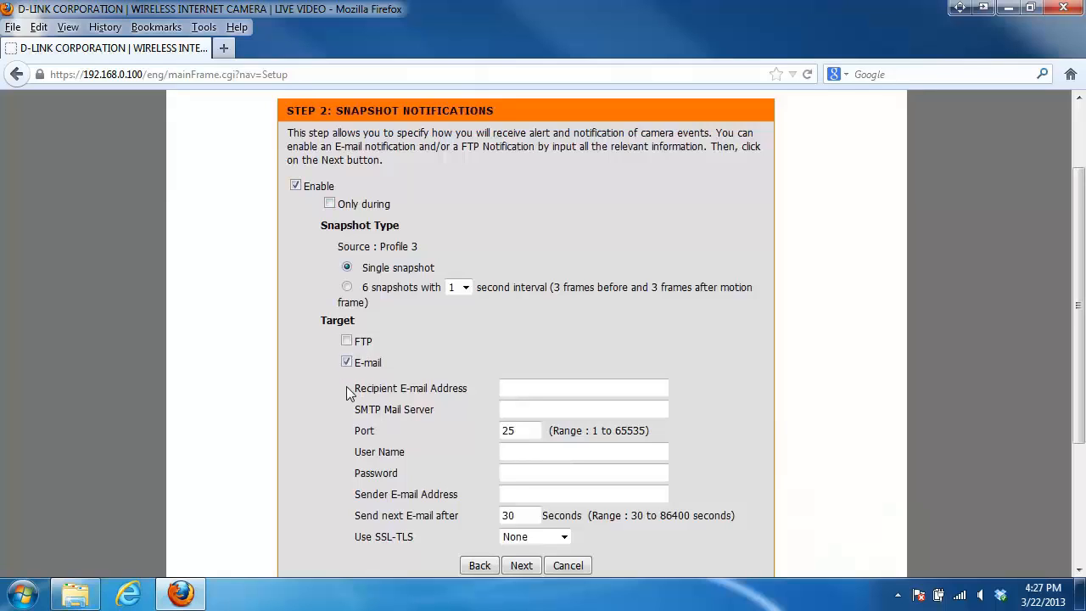
{"action": "mouse_move", "coordinate": [321, 378]}
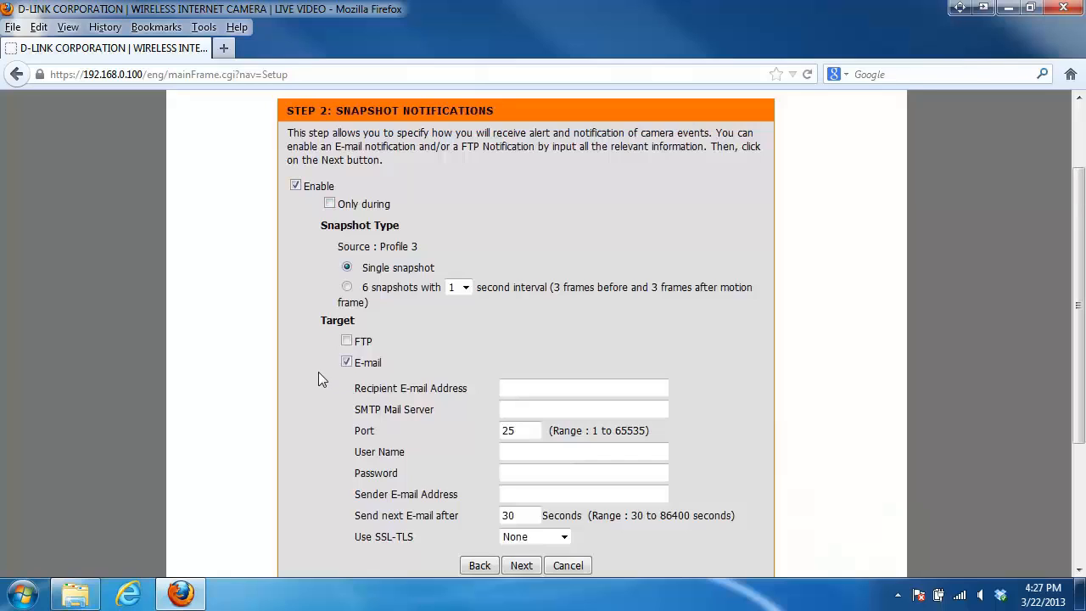
{"action": "left_click", "coordinate": [296, 186]}
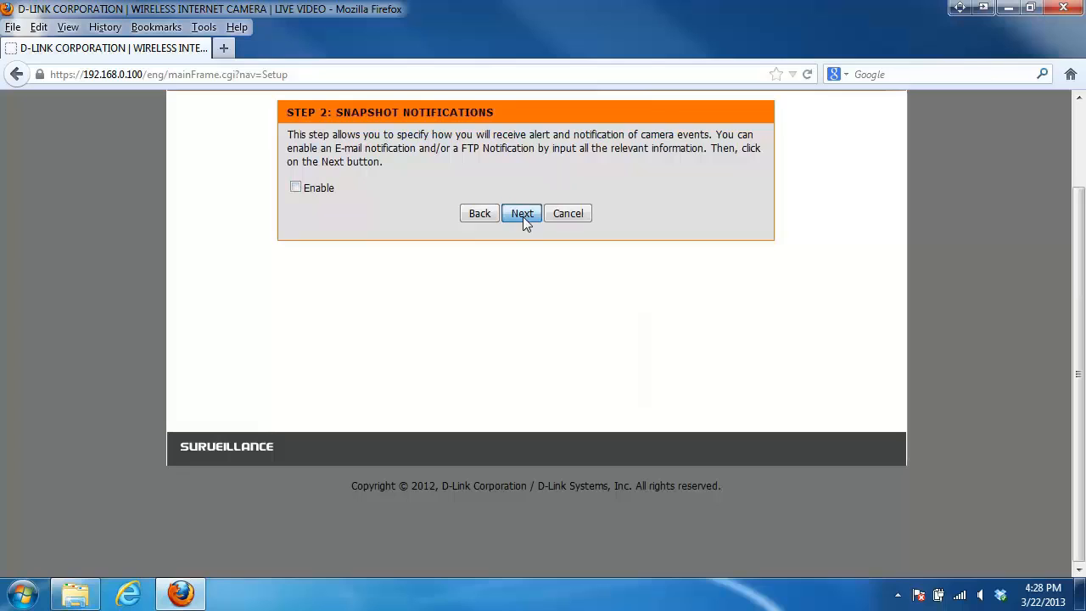
Step: Advance to Video Clip Notifications, preview its options, and leave it disabled
{"action": "left_click", "coordinate": [521, 213]}
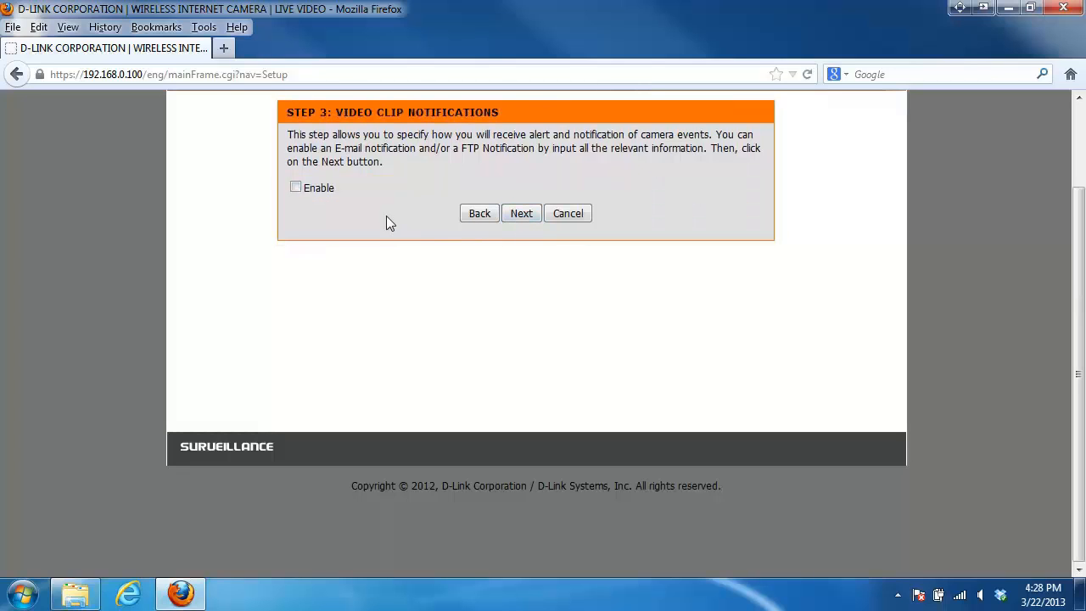
{"action": "mouse_move", "coordinate": [397, 188]}
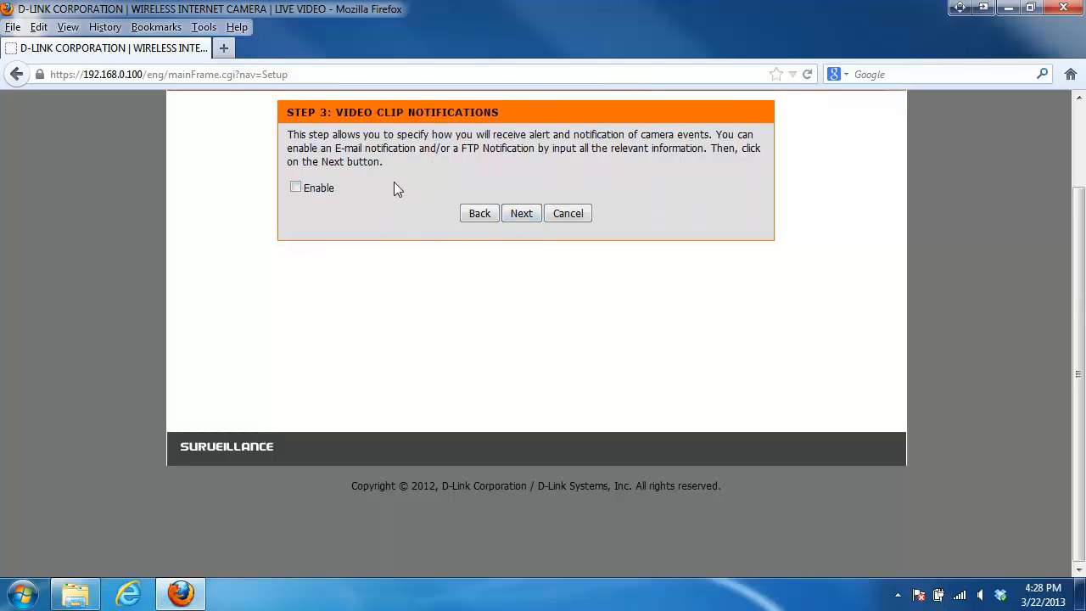
{"action": "mouse_move", "coordinate": [405, 184]}
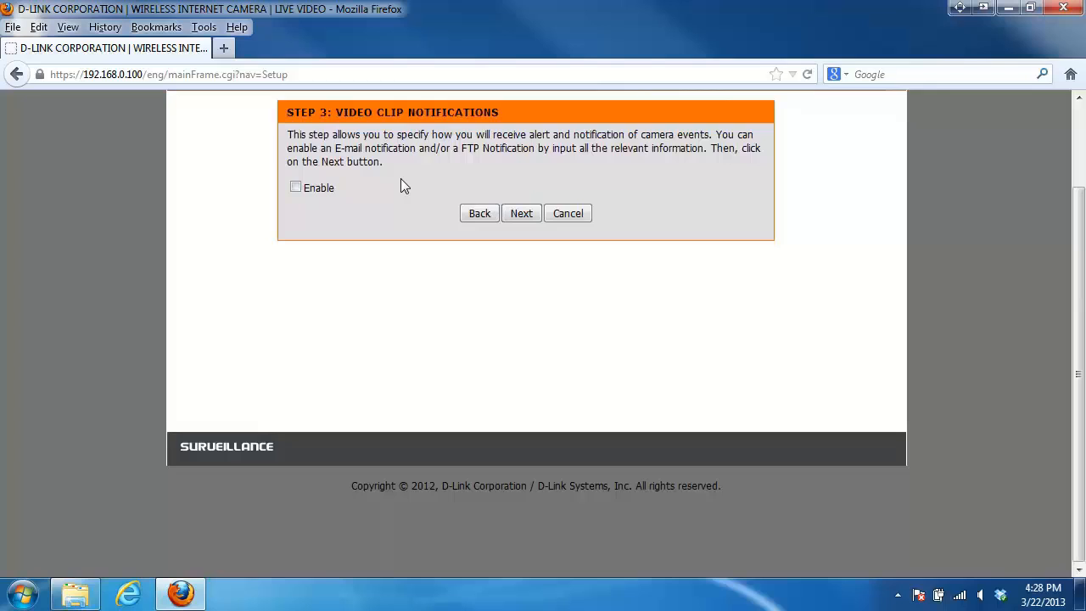
{"action": "mouse_move", "coordinate": [295, 187]}
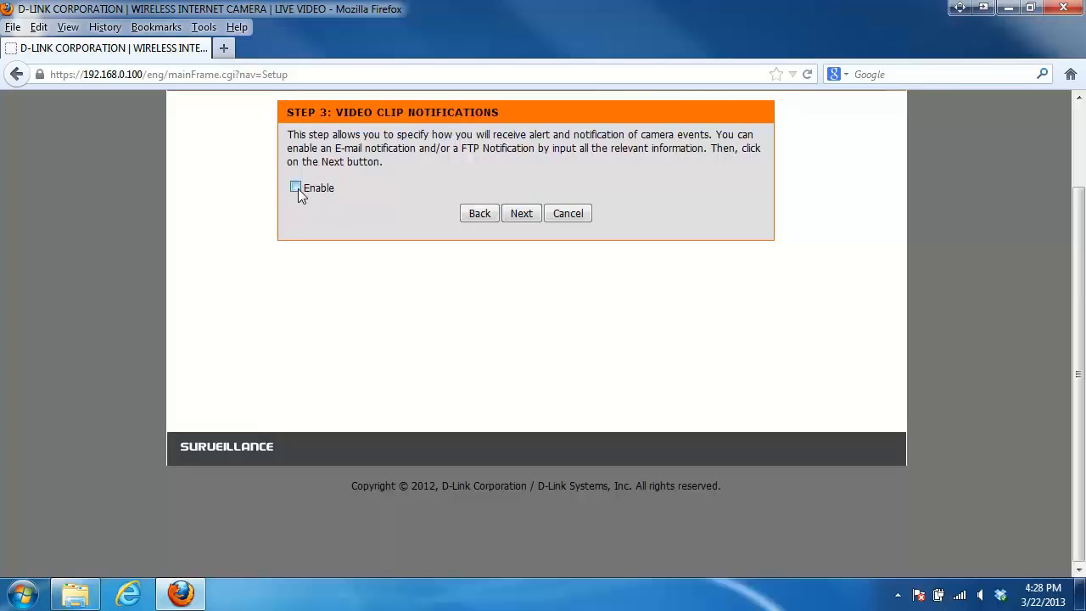
{"action": "left_click", "coordinate": [295, 187]}
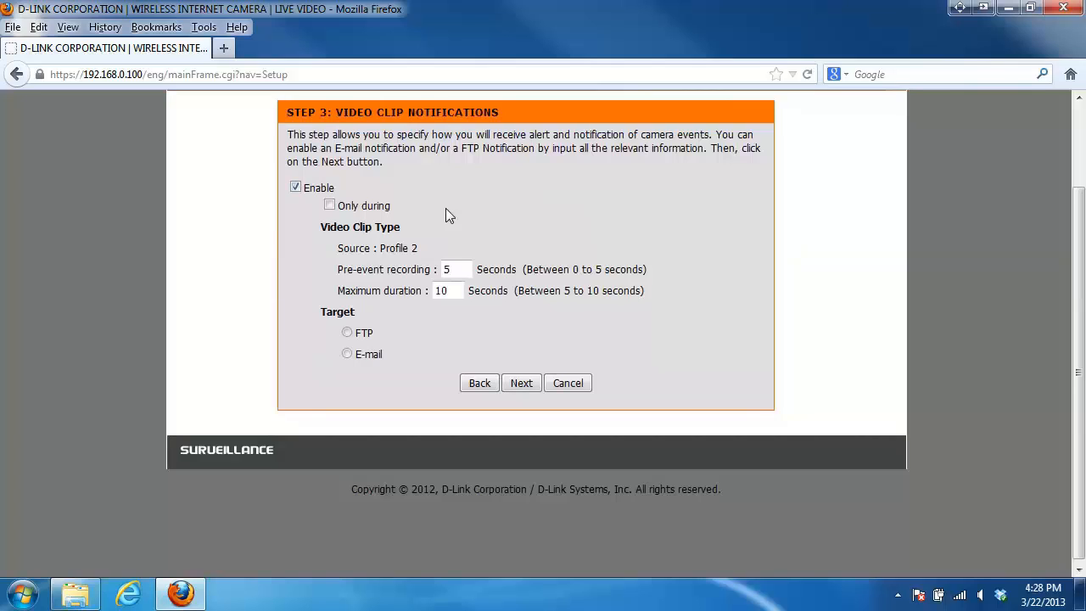
{"action": "mouse_move", "coordinate": [296, 187]}
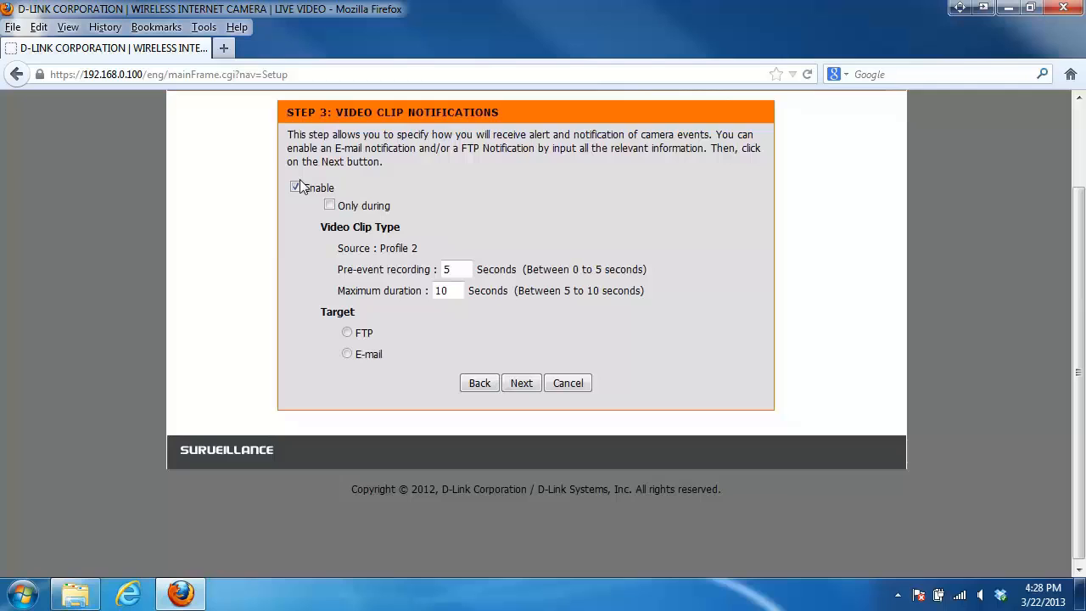
{"action": "left_click", "coordinate": [295, 186]}
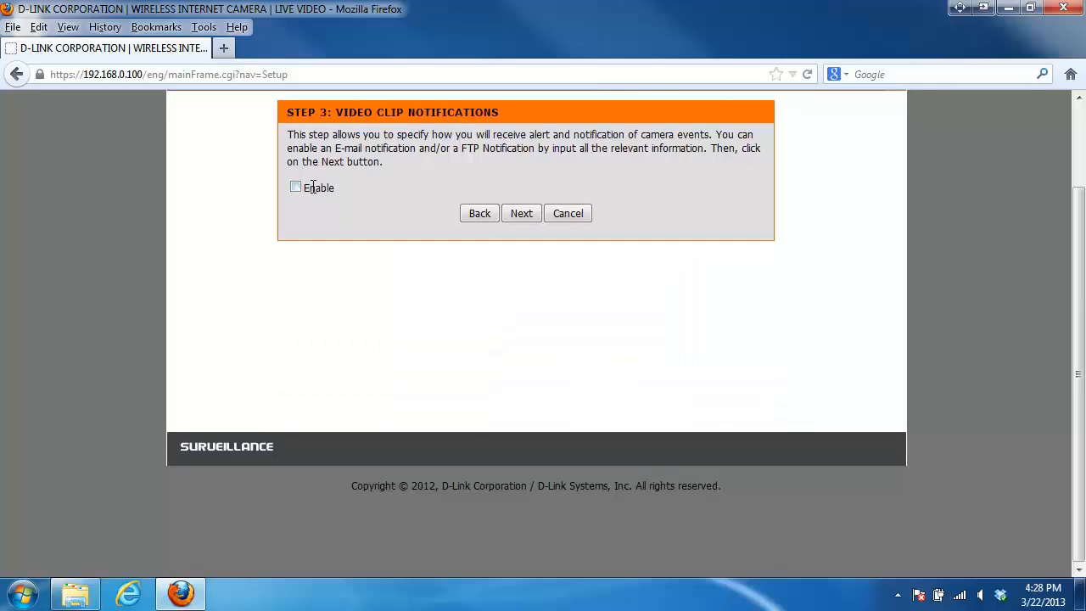
Step: Advance to SD Recording Notifications, preview its options, and leave it disabled
{"action": "left_click", "coordinate": [521, 213]}
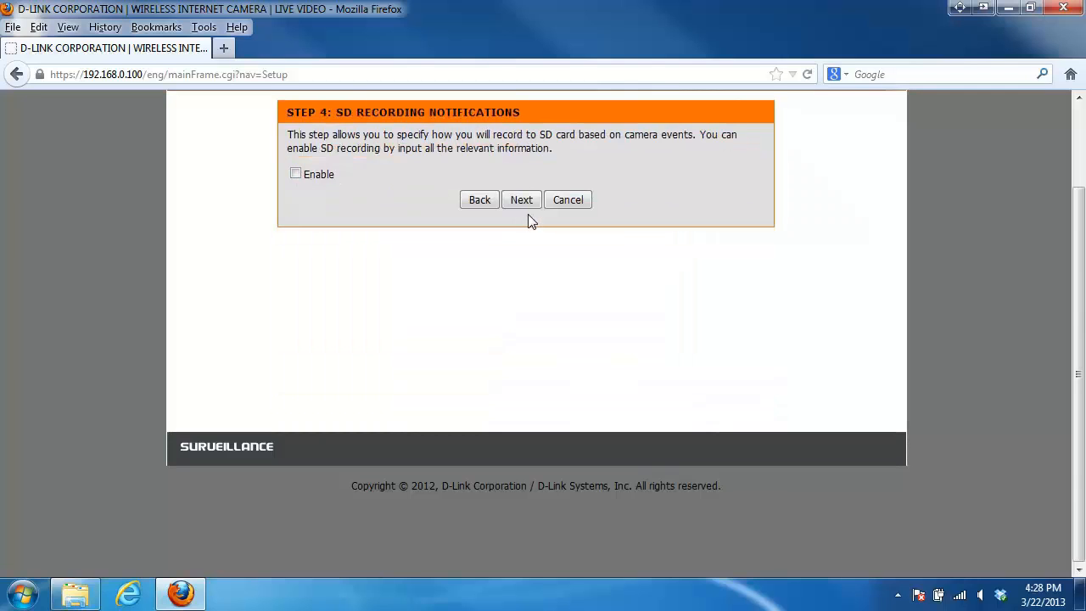
{"action": "mouse_move", "coordinate": [425, 193]}
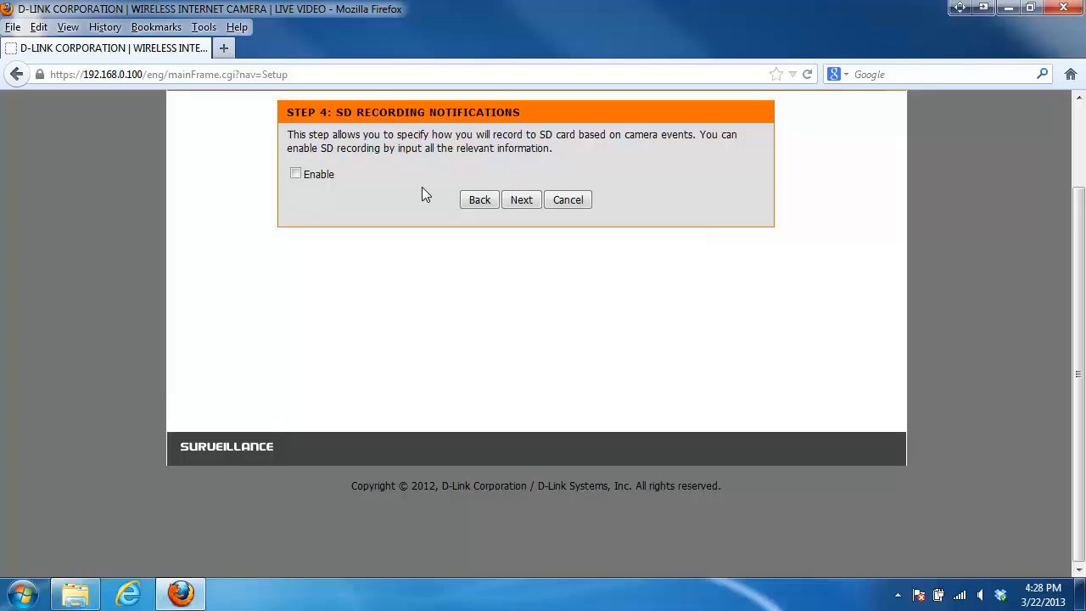
{"action": "mouse_move", "coordinate": [306, 181]}
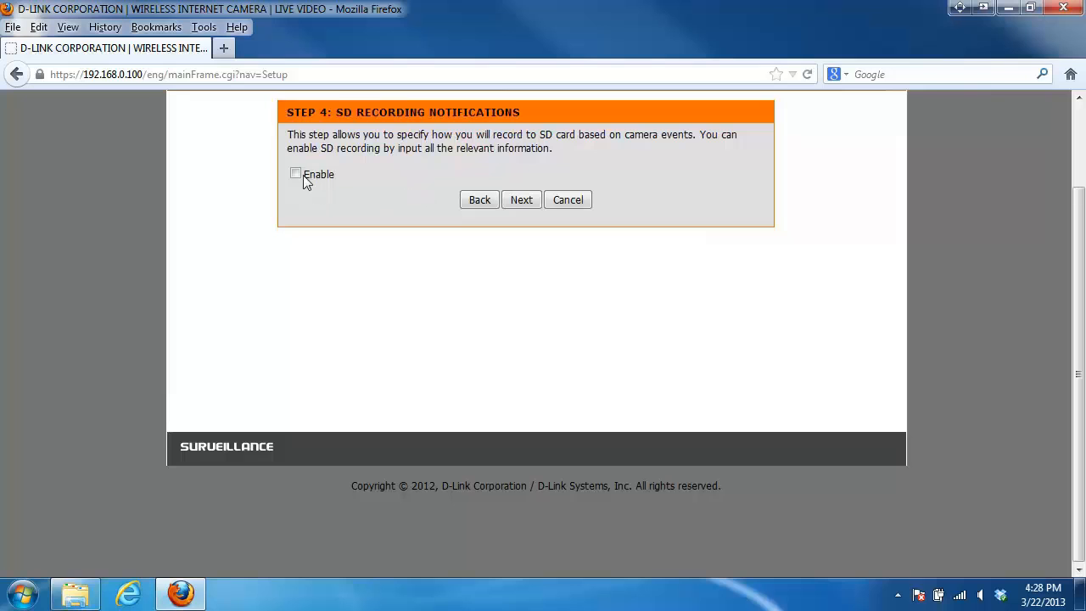
{"action": "left_click", "coordinate": [296, 173]}
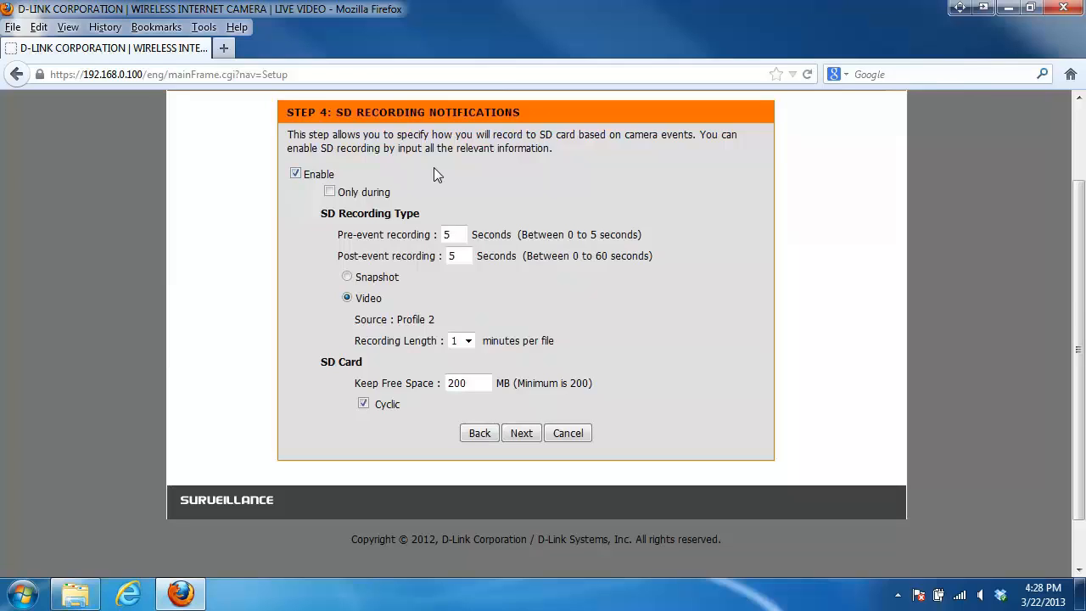
{"action": "mouse_move", "coordinate": [440, 175]}
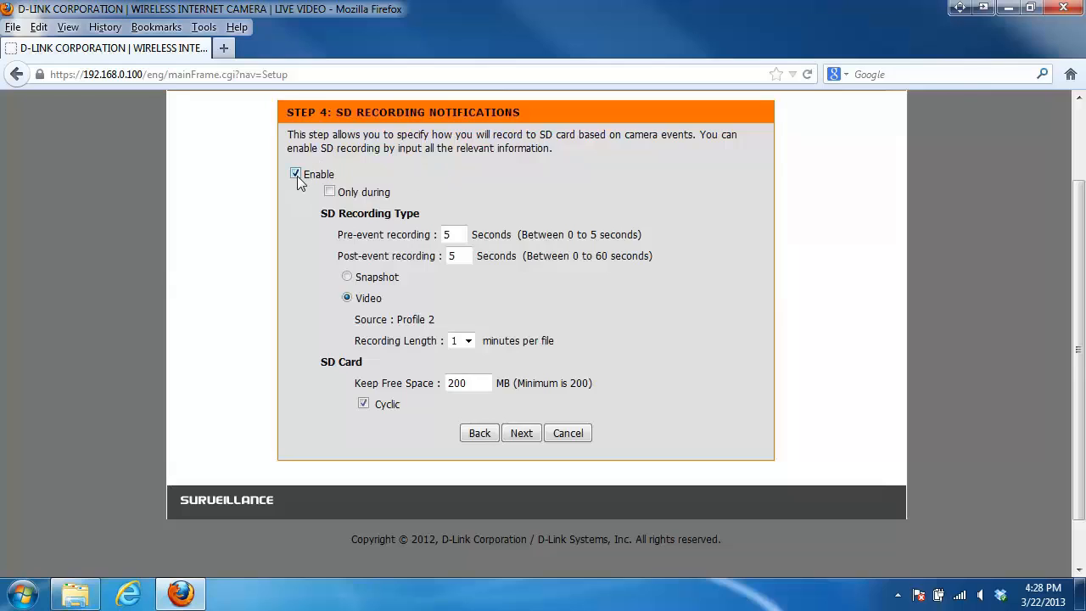
{"action": "left_click", "coordinate": [295, 174]}
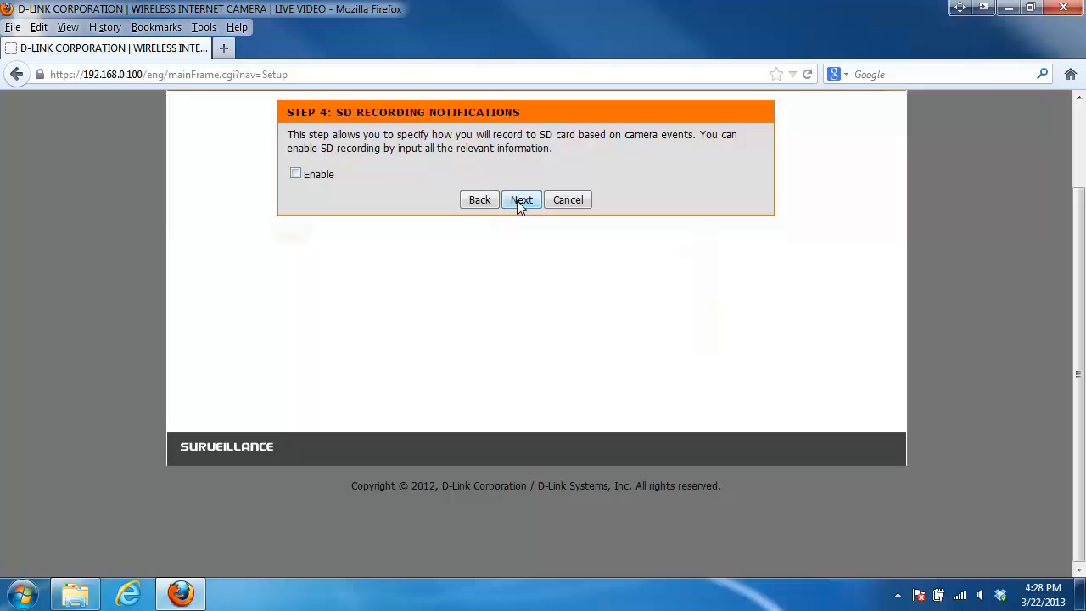
Step: Apply the wizard settings from the Setup Complete summary and return to Setup
{"action": "left_click", "coordinate": [521, 199]}
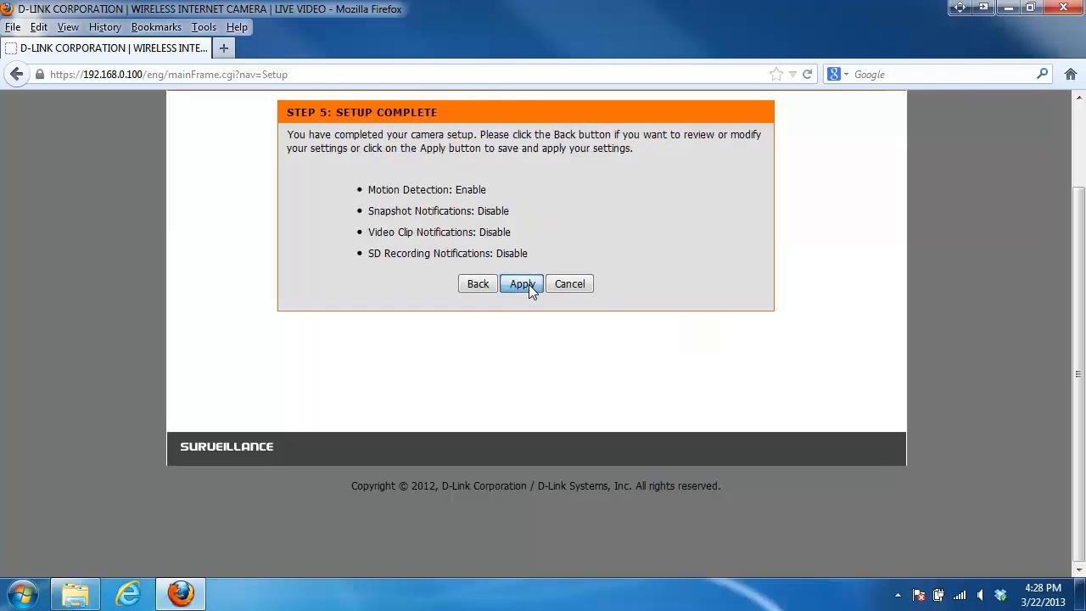
{"action": "left_click", "coordinate": [520, 283]}
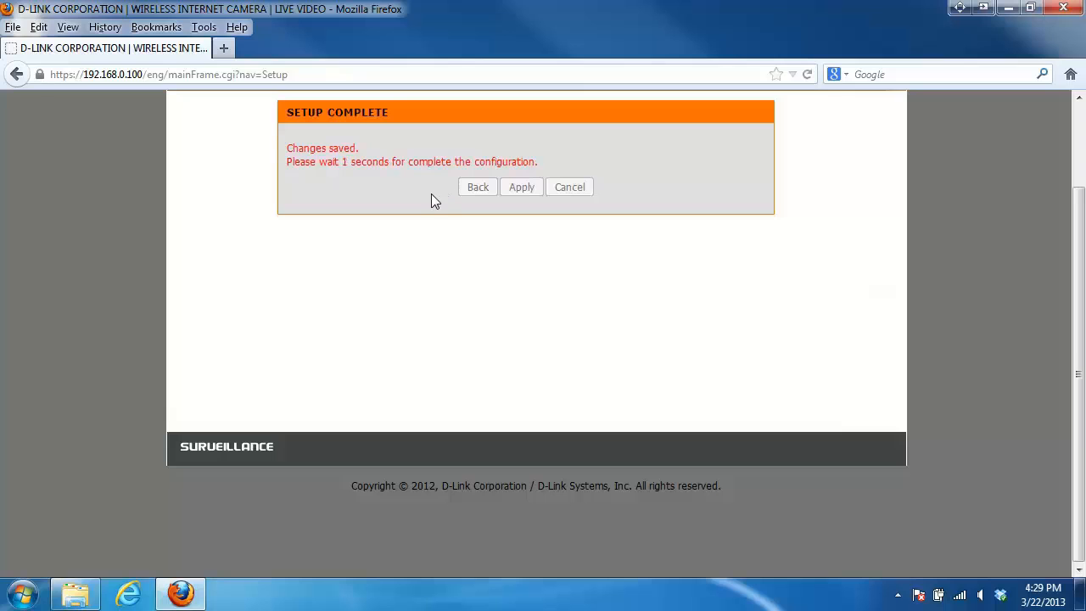
{"action": "left_click", "coordinate": [521, 187]}
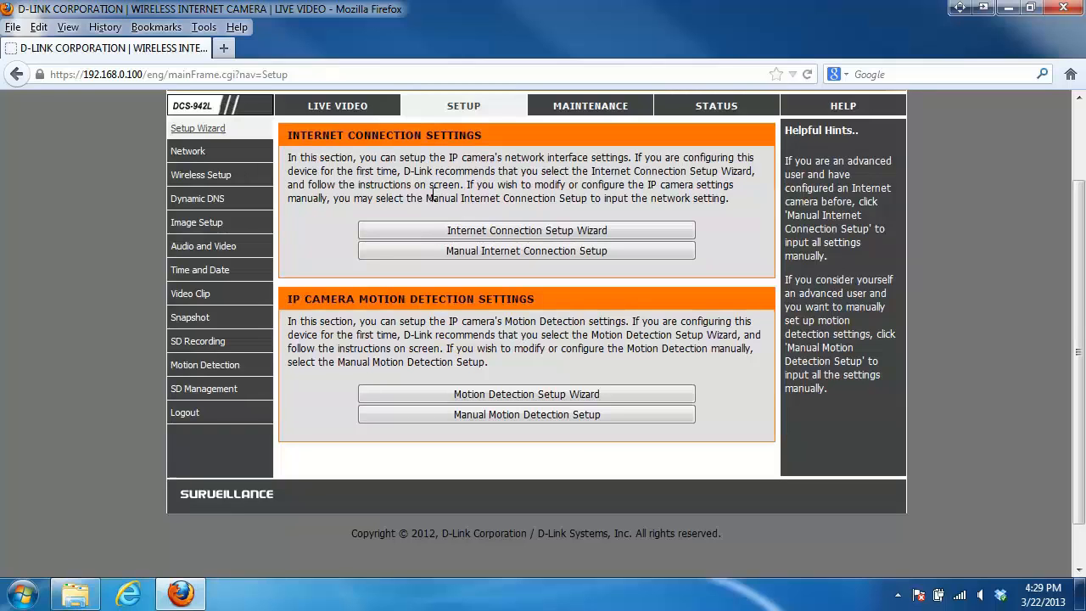
{"action": "mouse_move", "coordinate": [337, 105]}
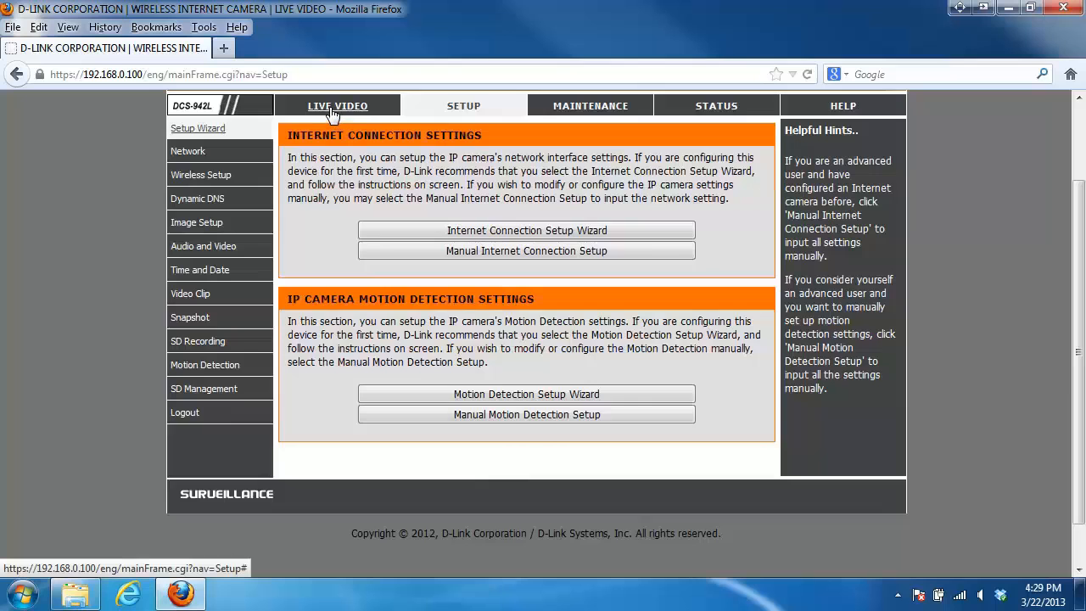
Step: View the camera's live video feed with its motion detection indicator
{"action": "left_click", "coordinate": [337, 106]}
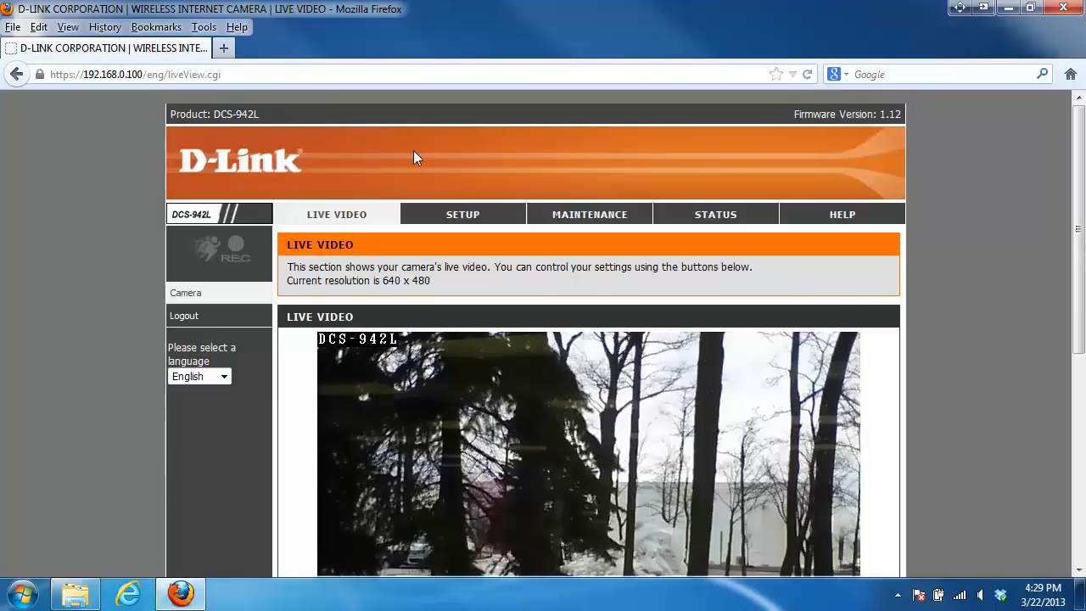
{"action": "scroll", "scroll_direction": "down", "scroll_amount": 3}
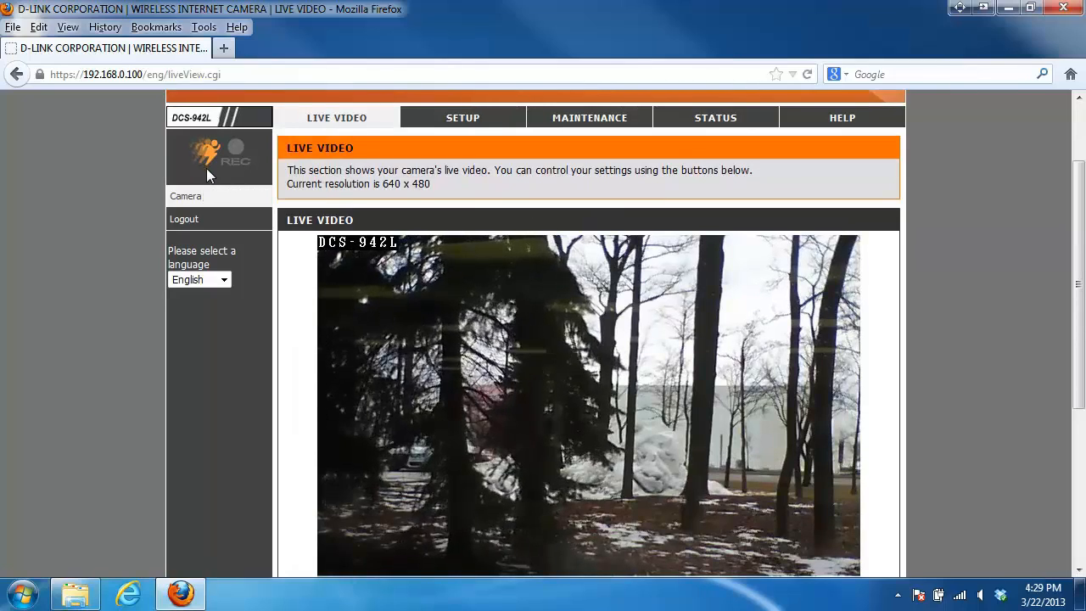
{"action": "mouse_move", "coordinate": [288, 203]}
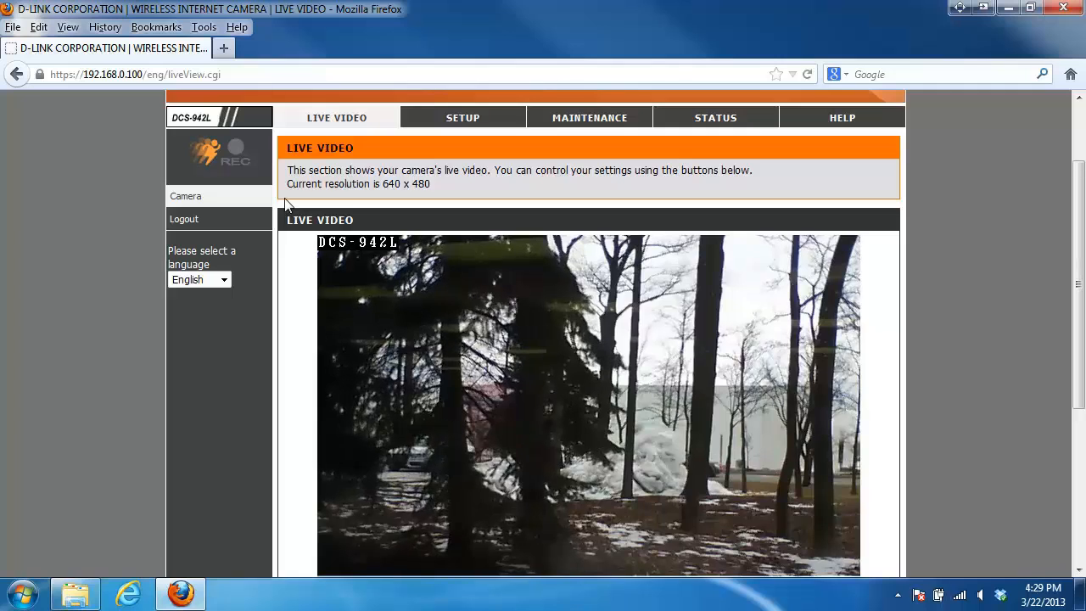
{"action": "mouse_move", "coordinate": [234, 185]}
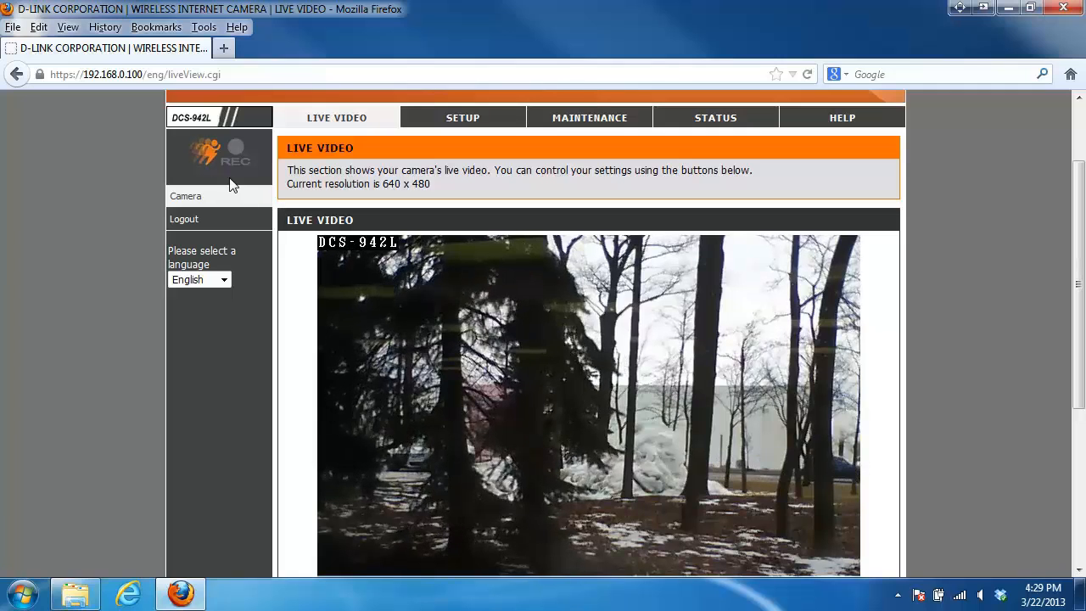